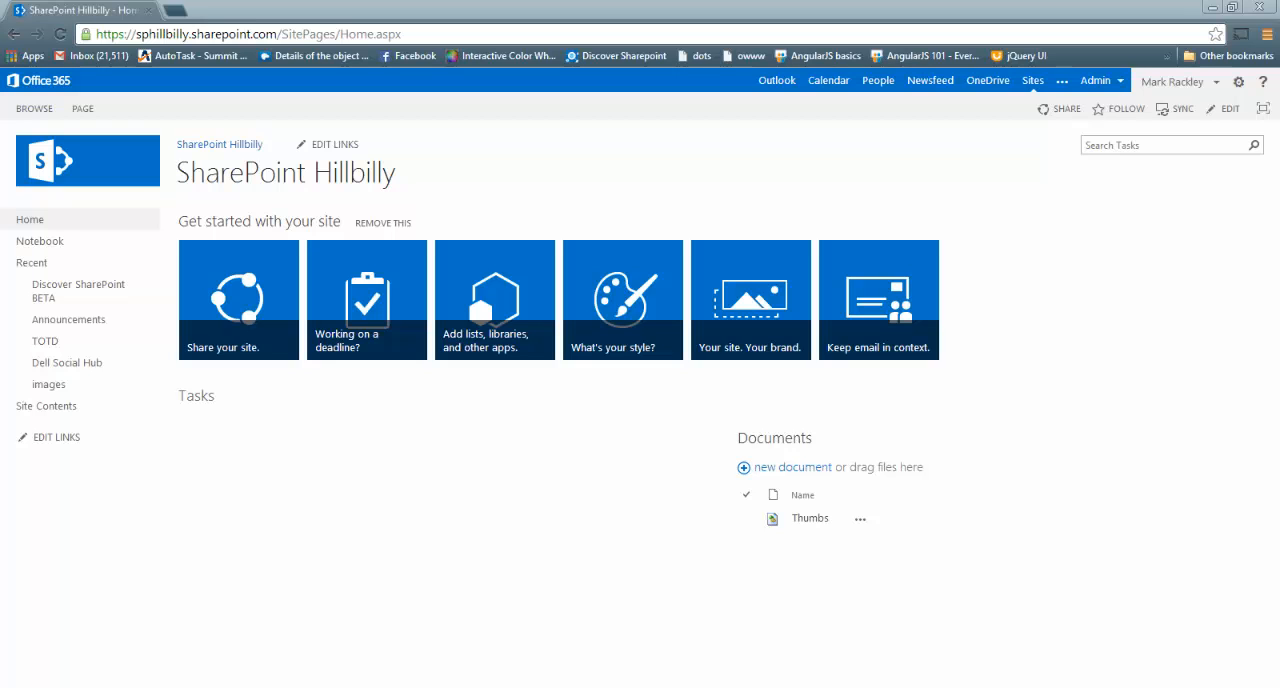
mouse_move(588, 356)
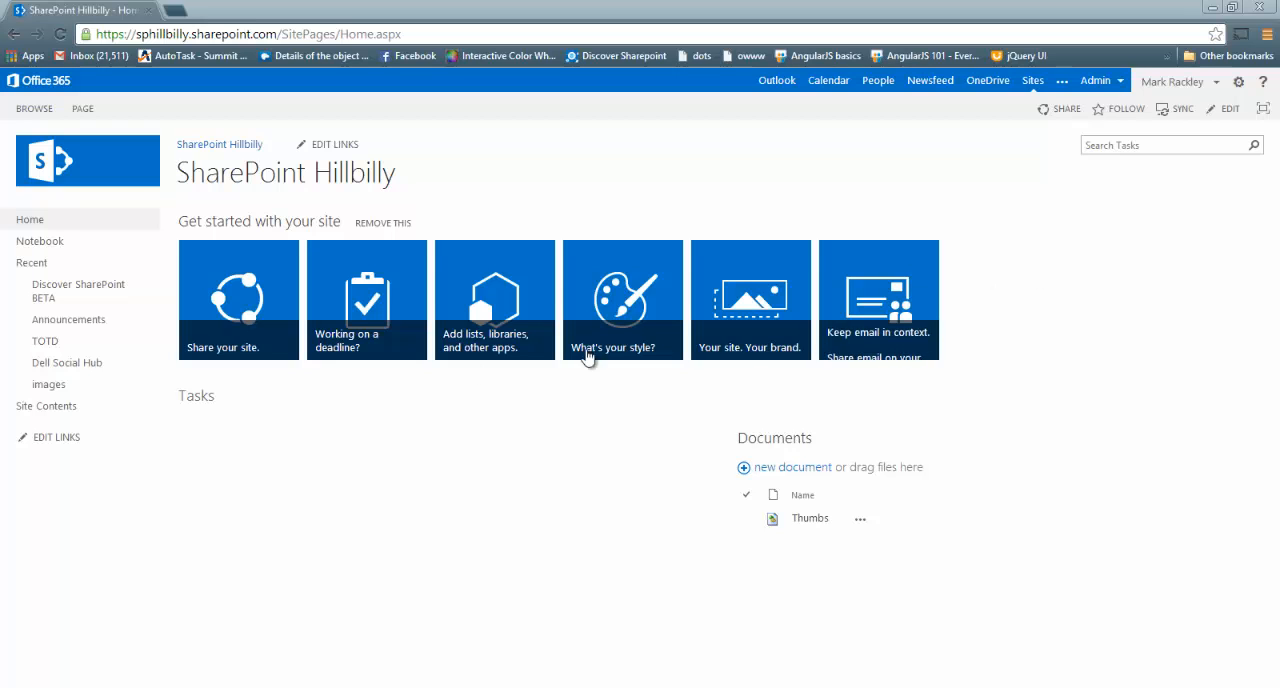
mouse_move(138, 416)
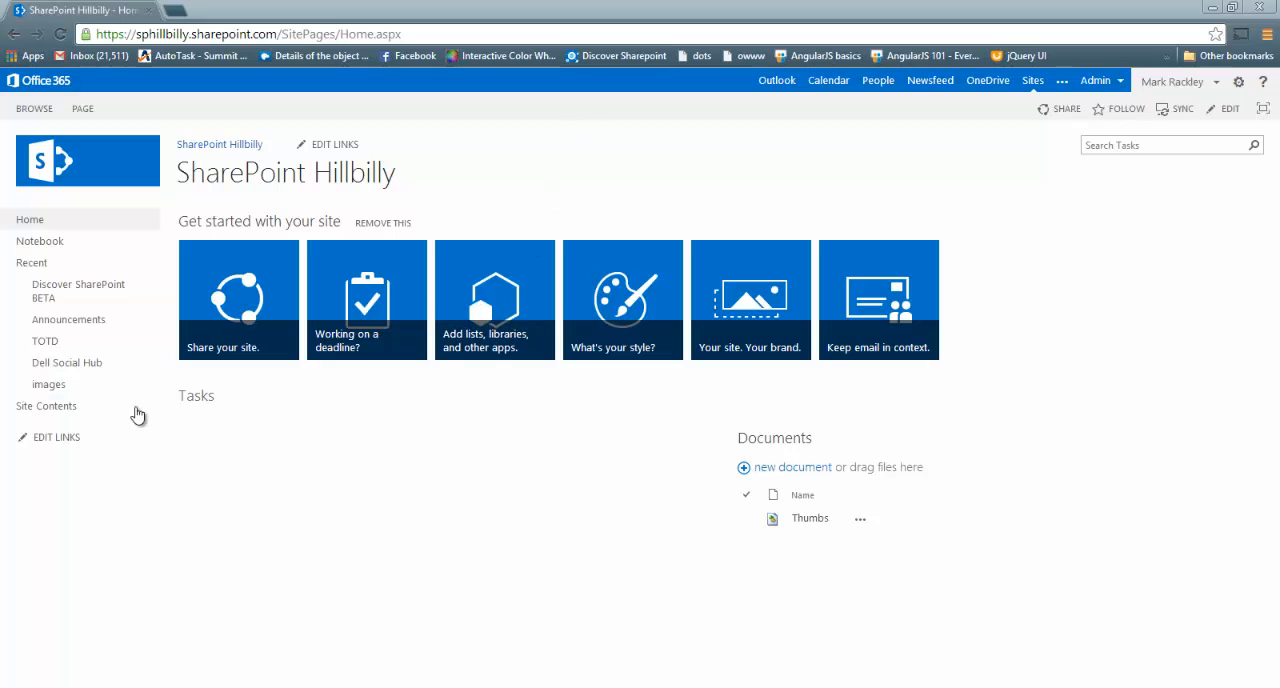
- Go to the TOTD list from the left Quick Launch navigation
left_click(44, 340)
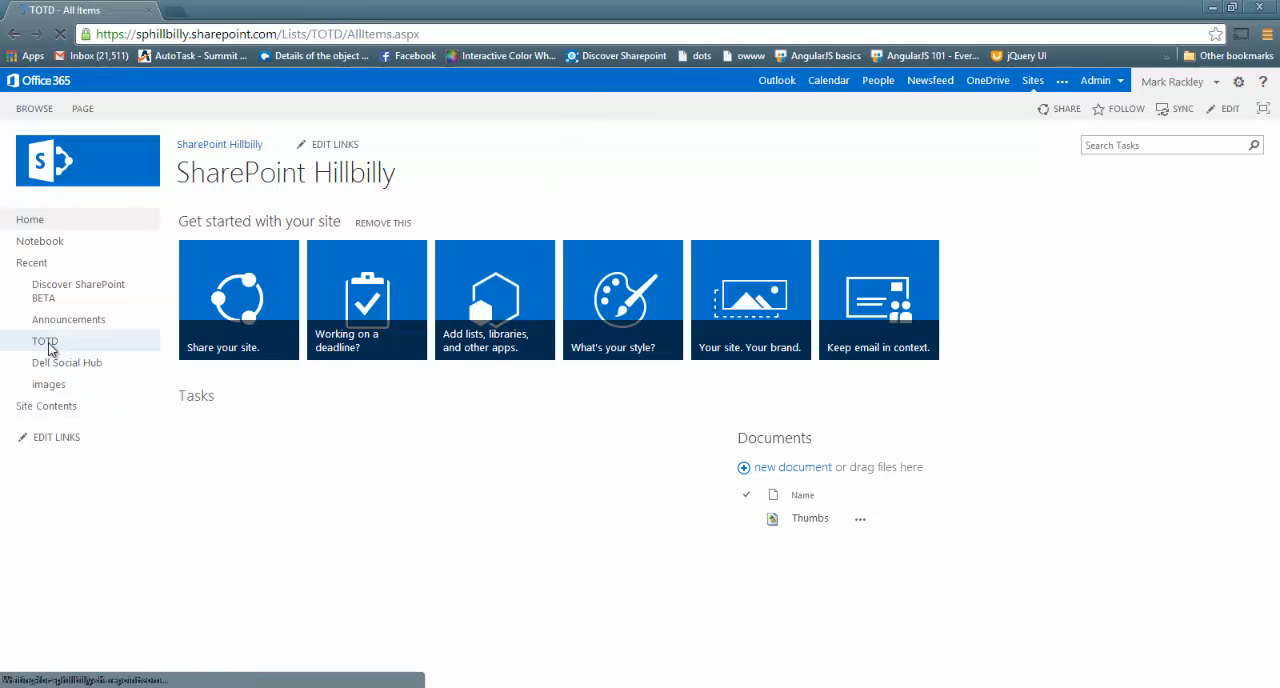
- Load the TOTD All Items view showing the three tips with Title, Tip and TipDate
left_click(44, 340)
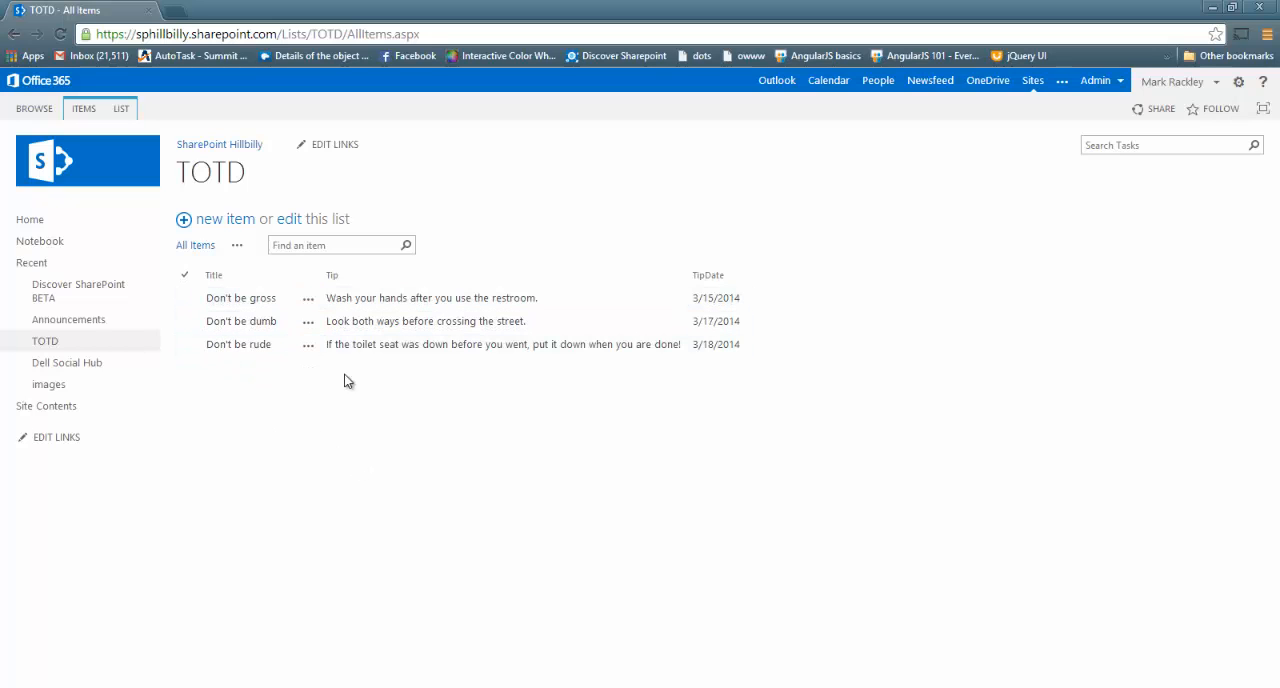
mouse_move(372, 372)
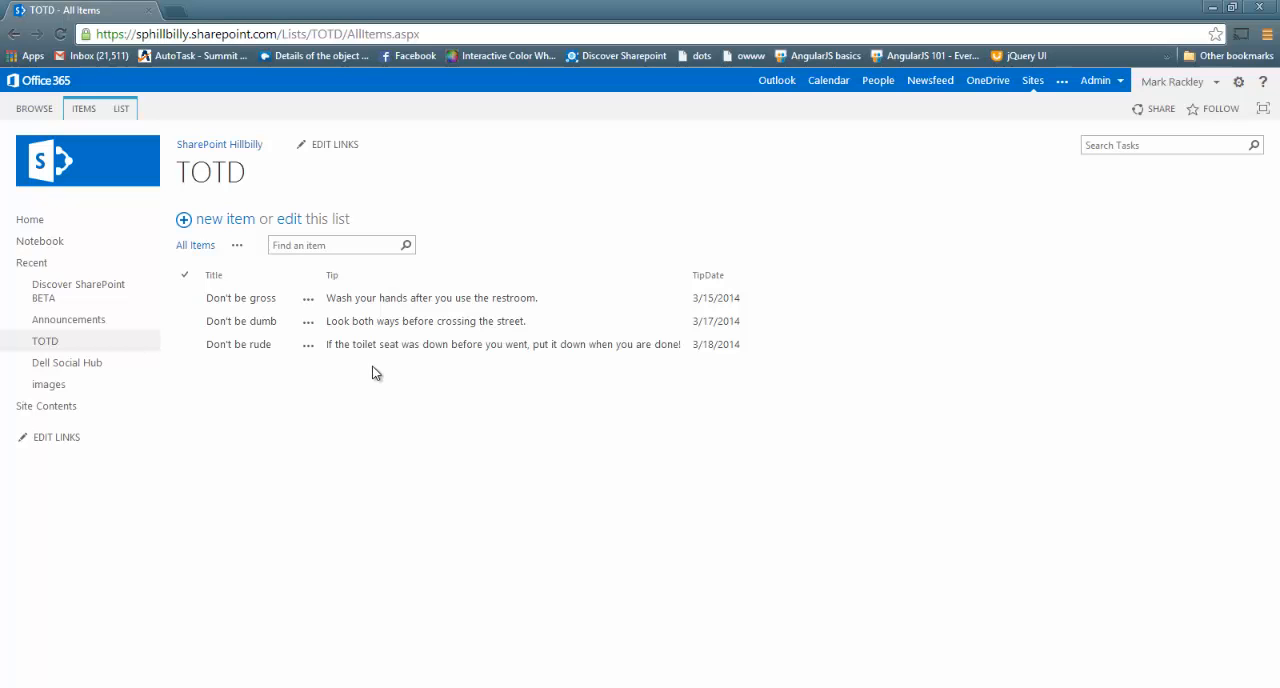
mouse_move(764, 324)
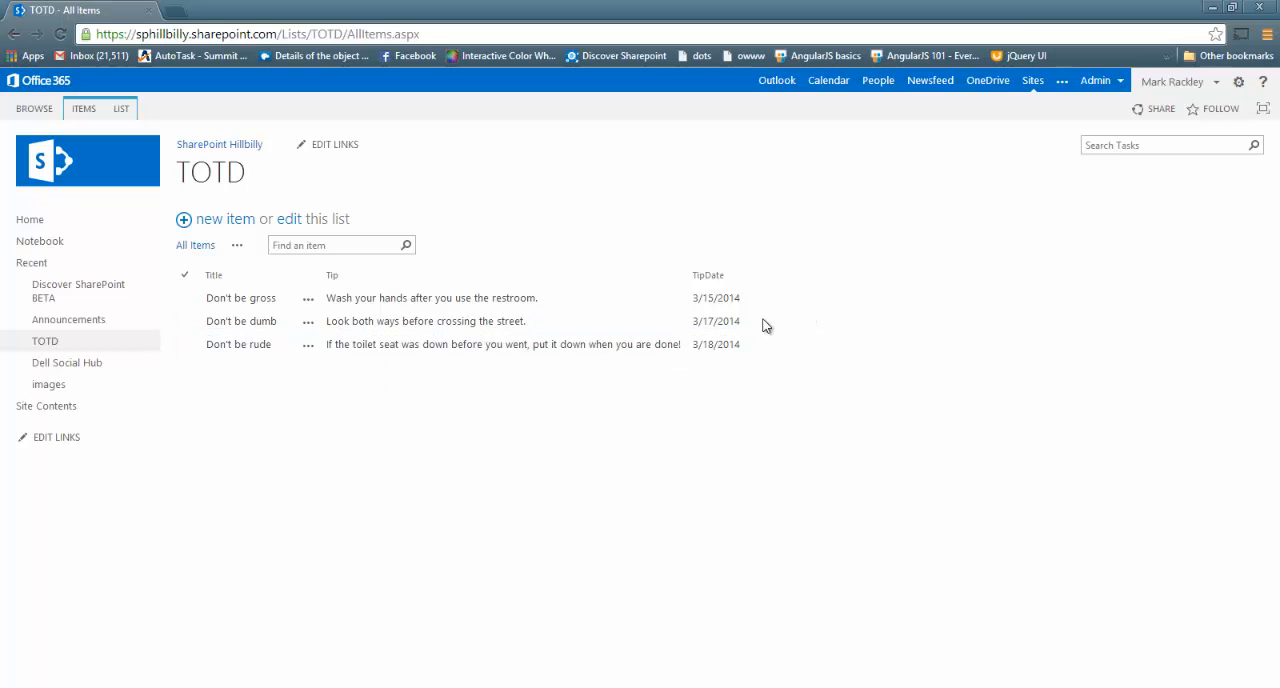
mouse_move(650, 428)
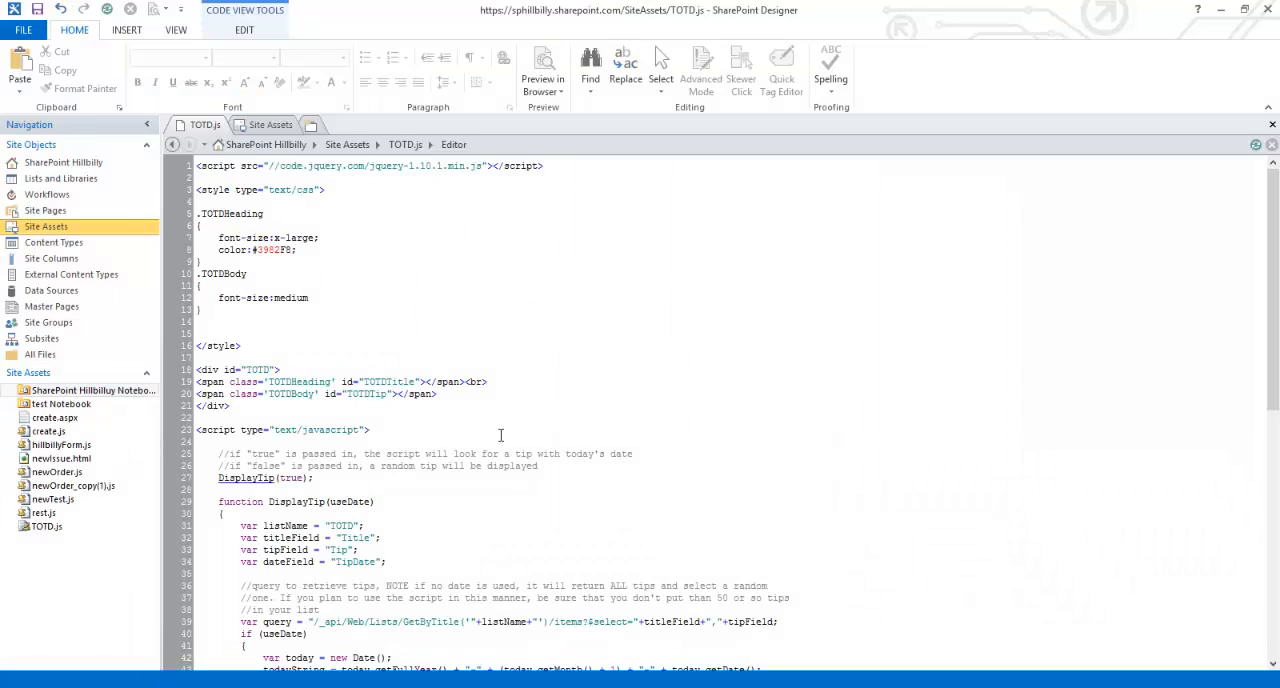
mouse_move(704, 340)
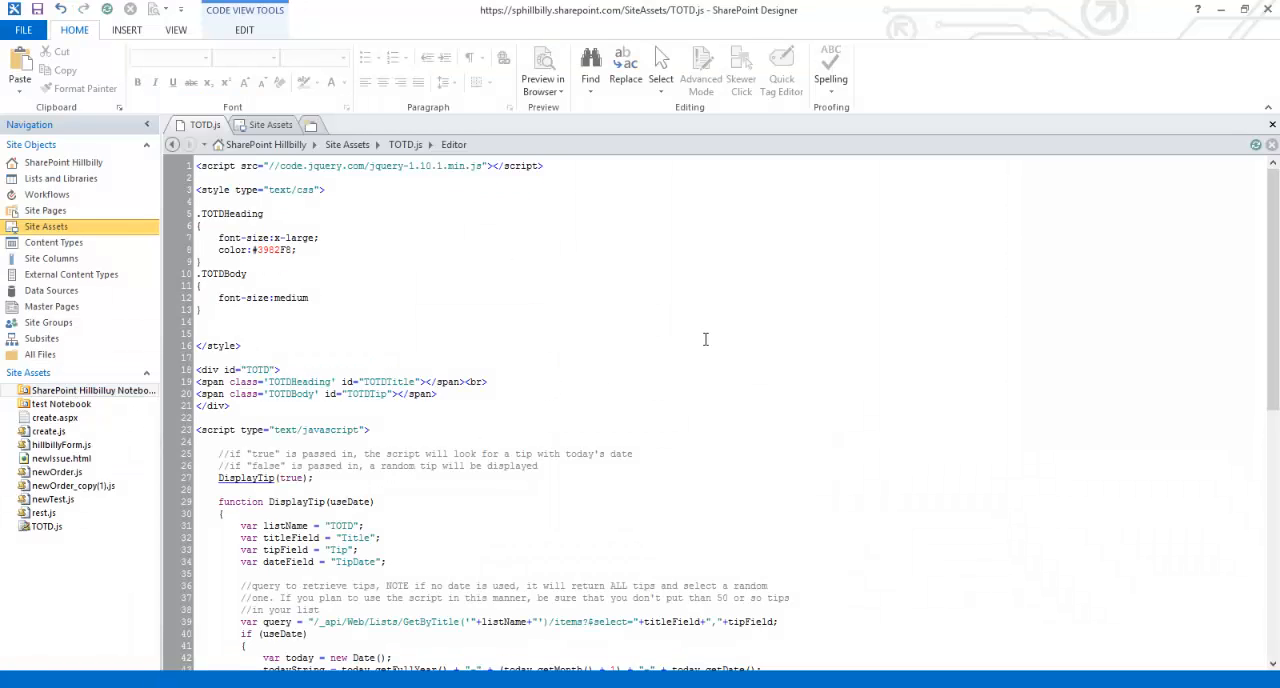
scroll("down", 3)
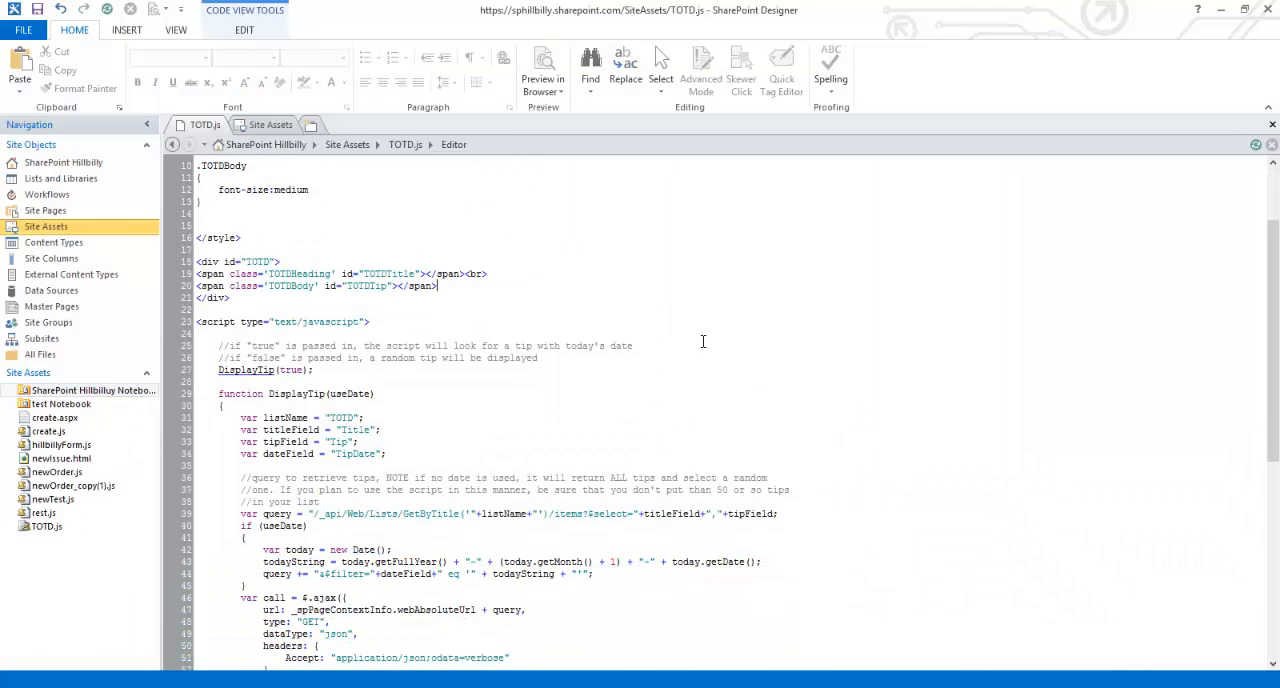
scroll("up", 3)
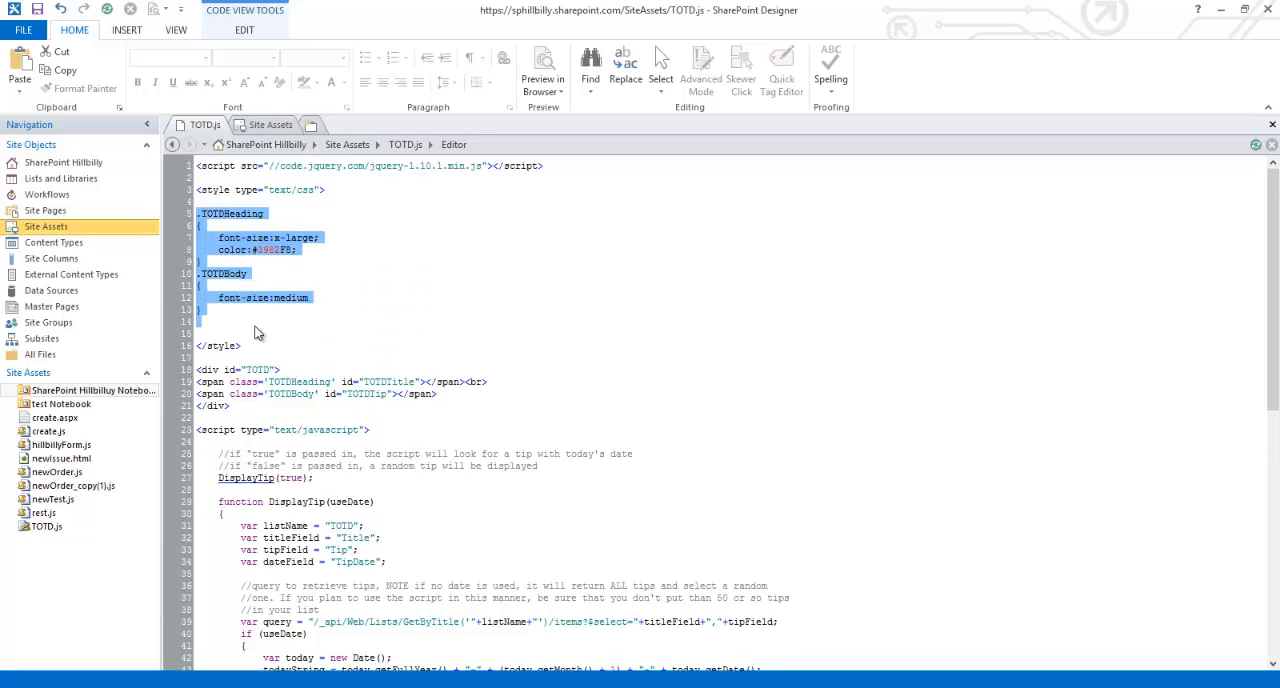
scroll("down", 3)
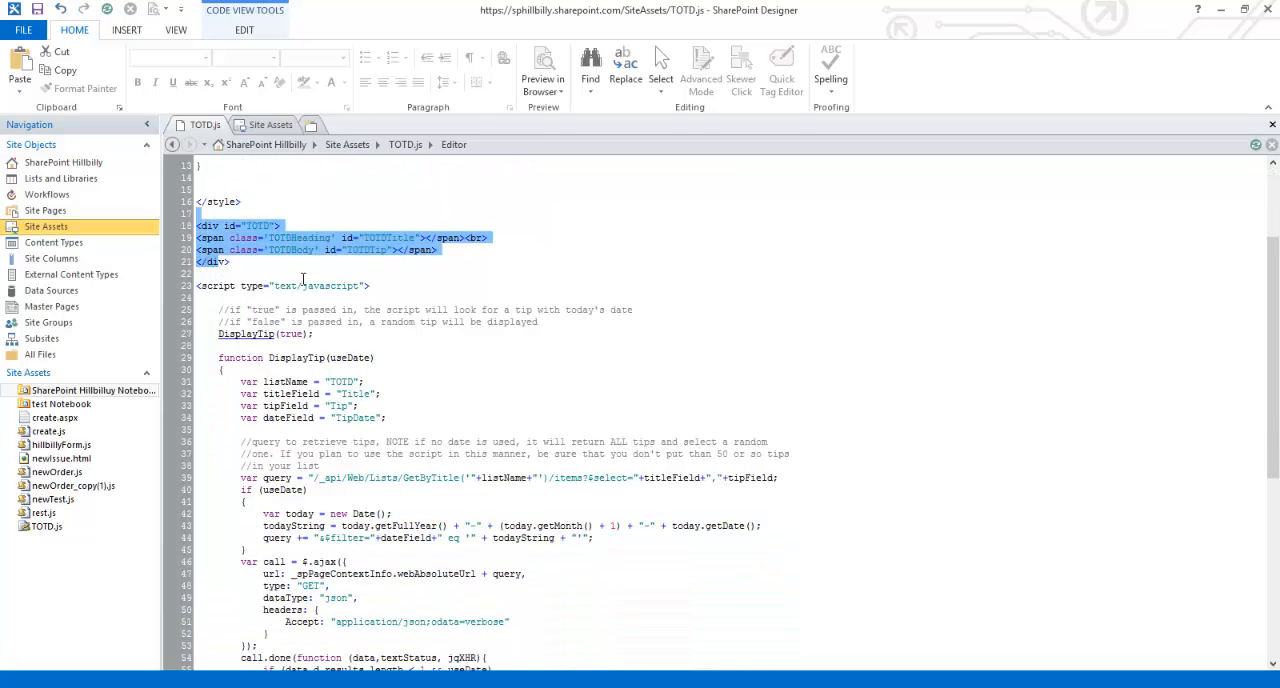
scroll("down", 3)
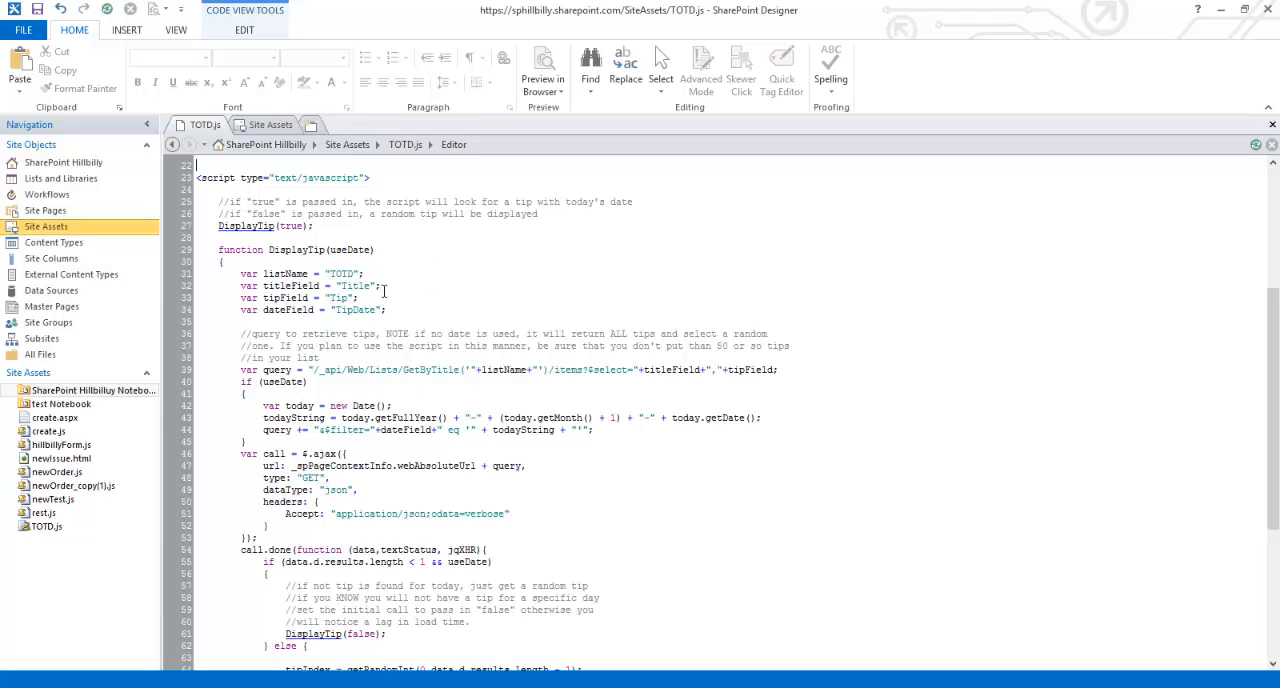
mouse_move(756, 440)
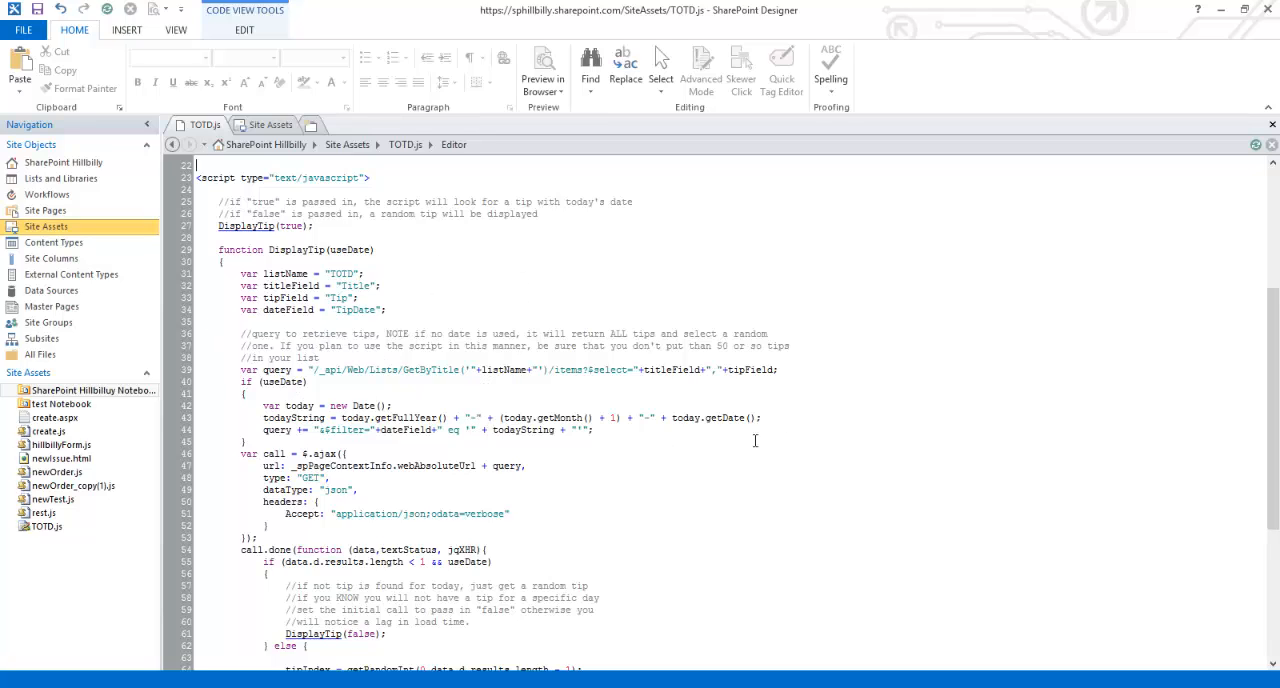
mouse_move(808, 468)
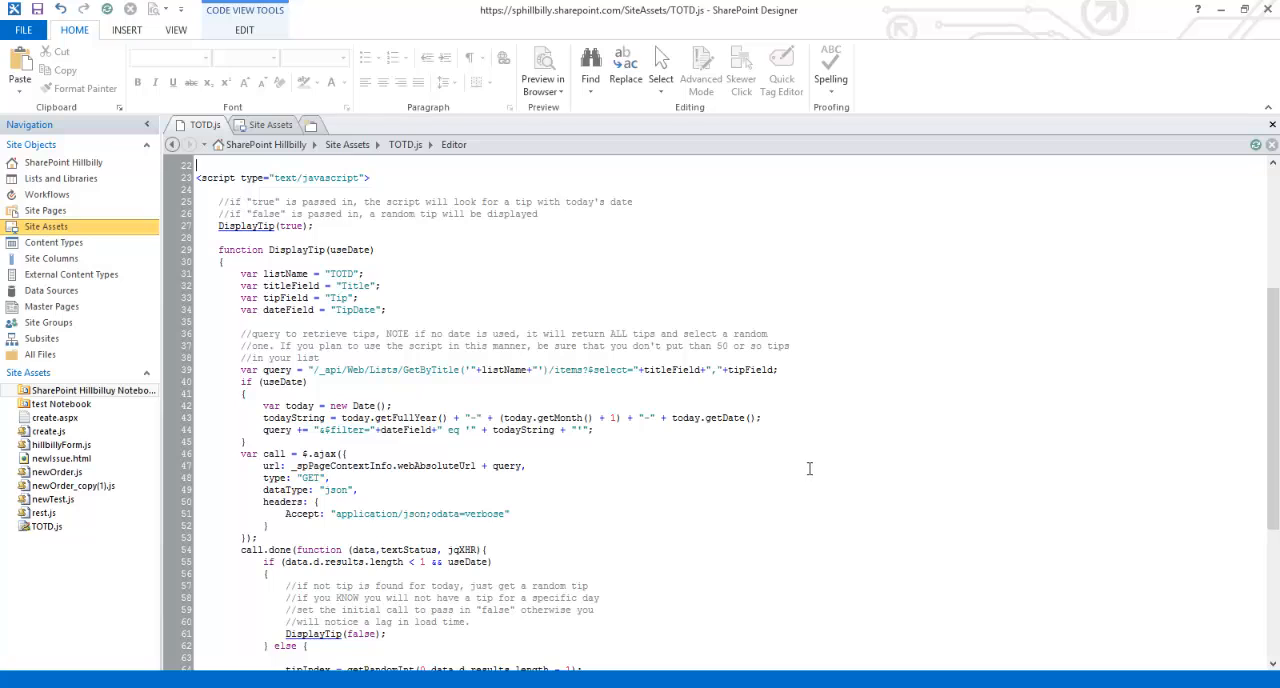
mouse_move(960, 388)
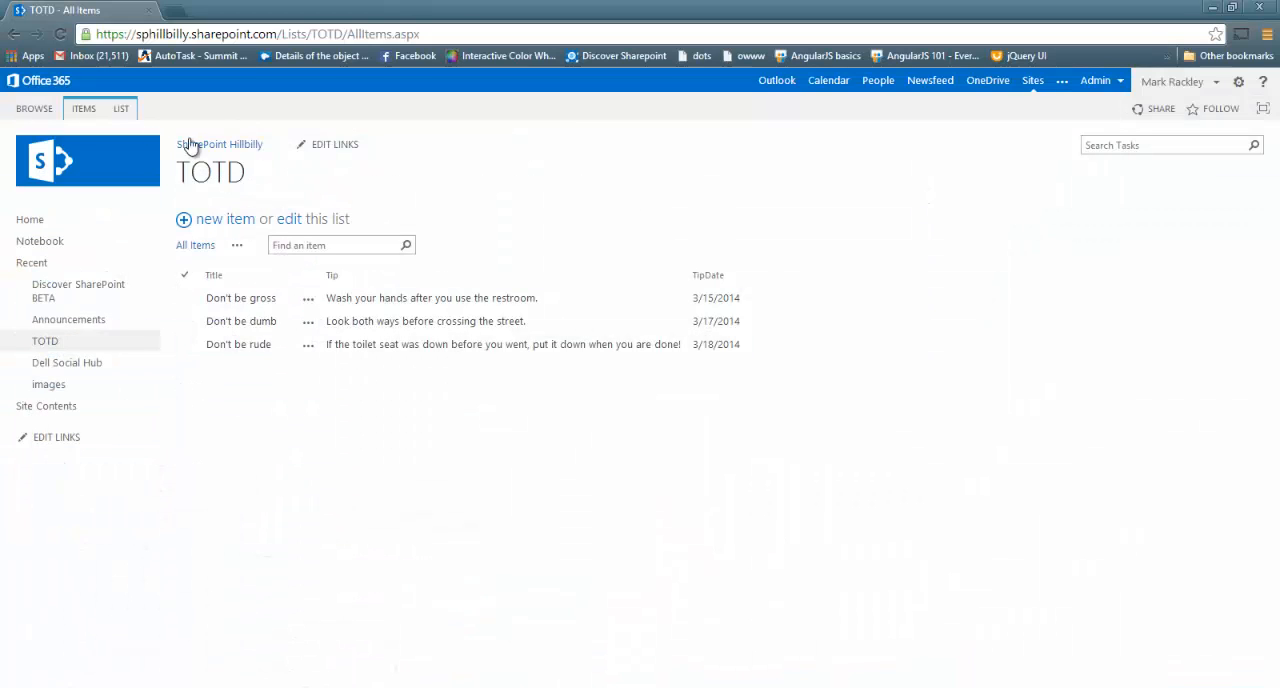
- Return to the SharePoint Hillbilly home page, switch it to edit mode and bring up the insert options
left_click(220, 144)
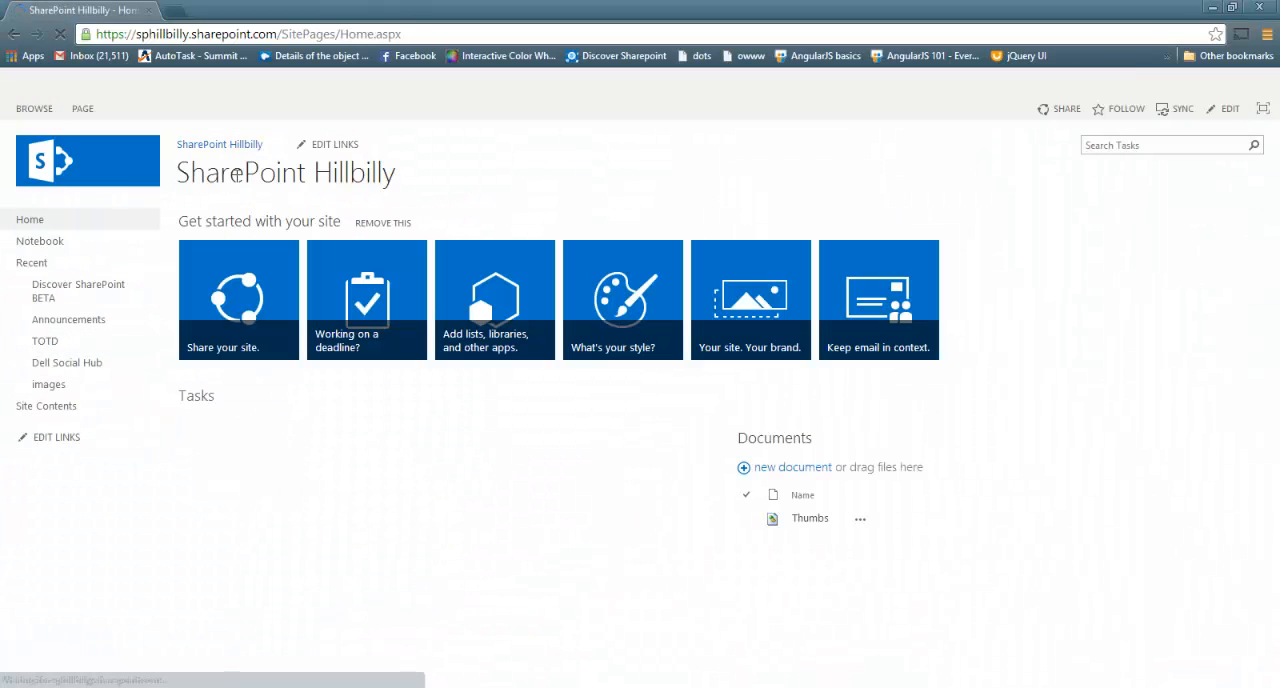
left_click(82, 108)
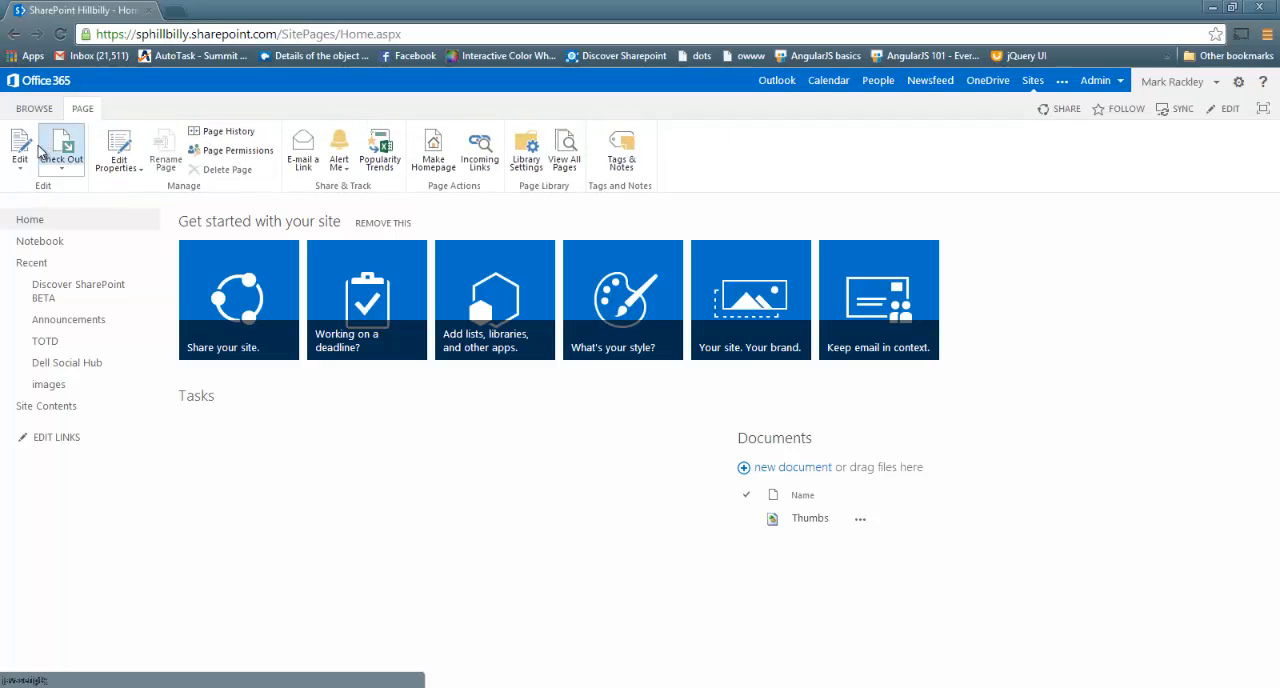
left_click(20, 150)
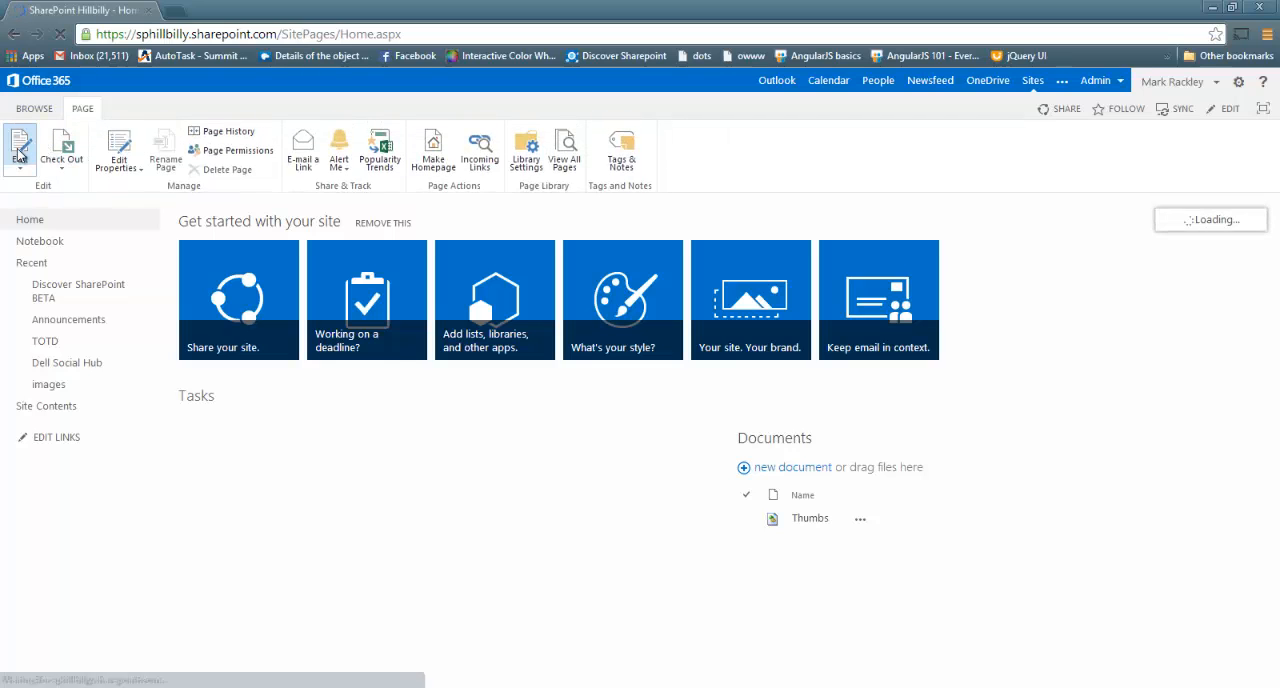
left_click(20, 150)
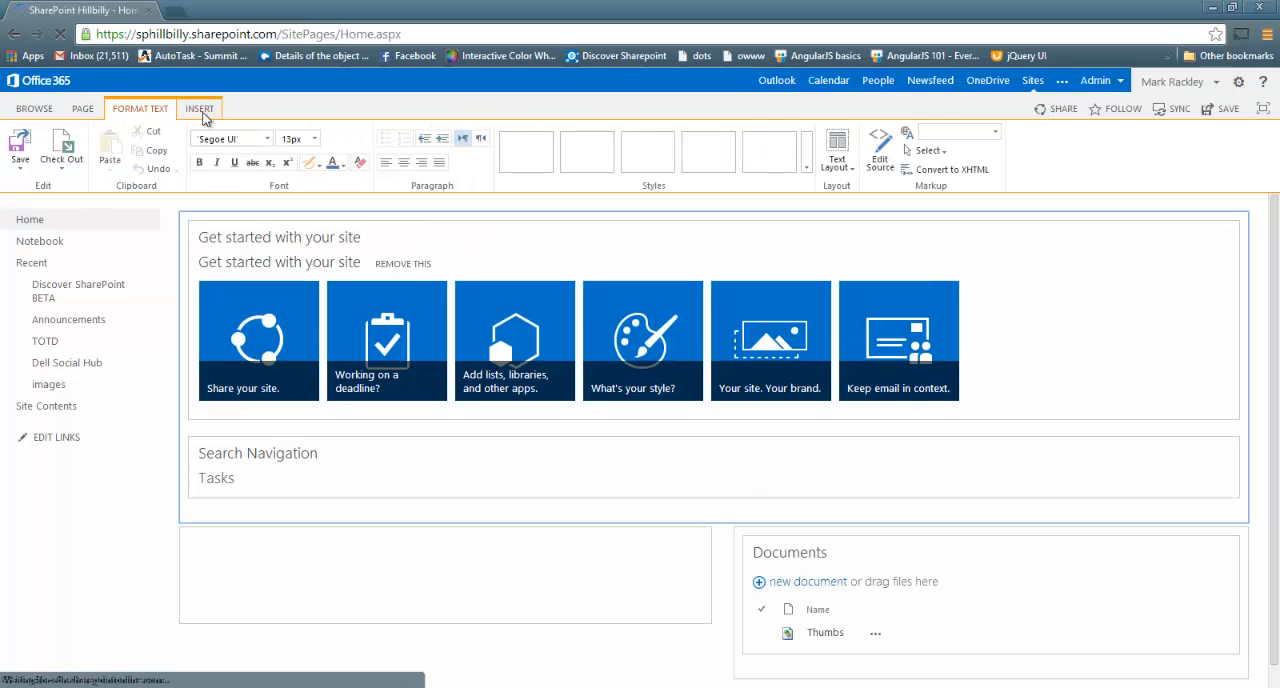
left_click(200, 108)
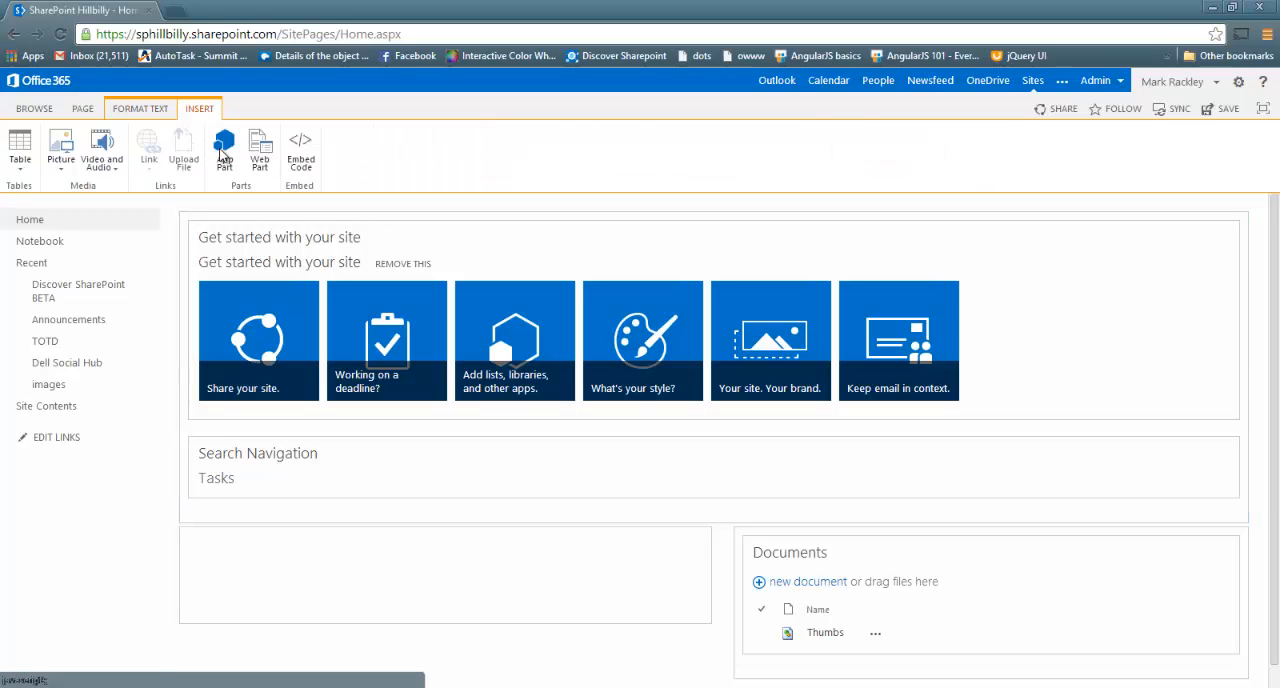
- Add a Content Editor web part from the Media and Content category to the home page
left_click(224, 150)
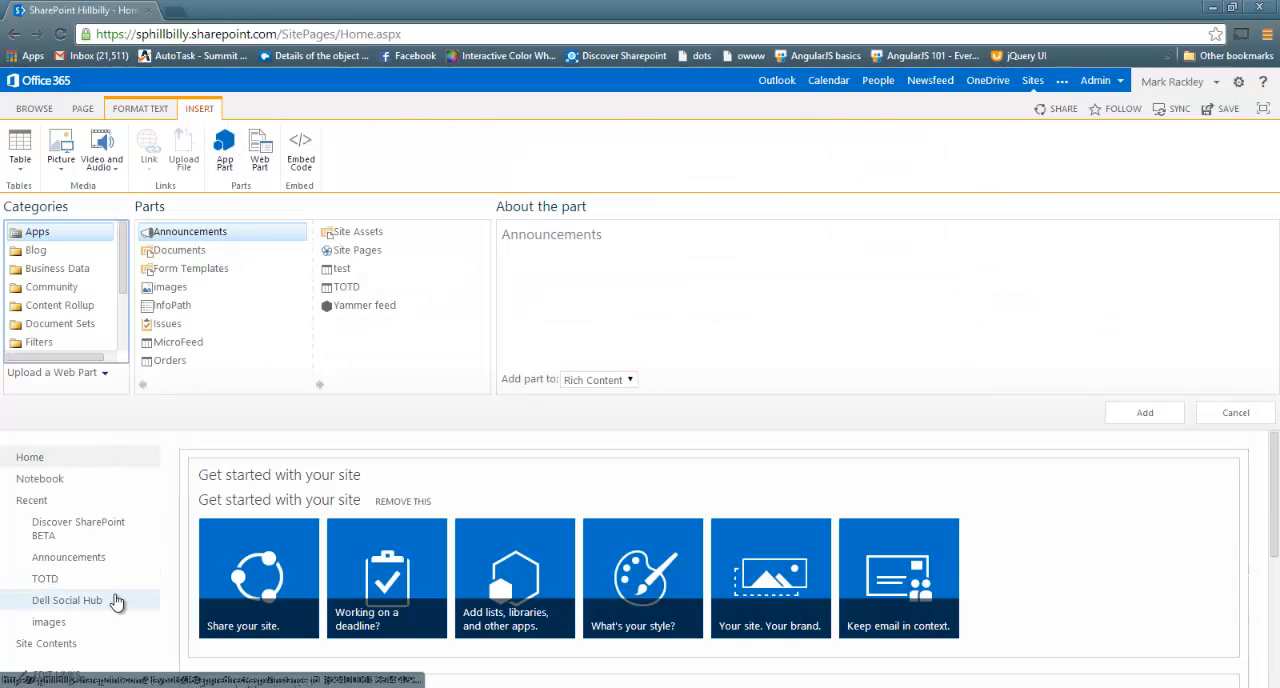
scroll("down", 3)
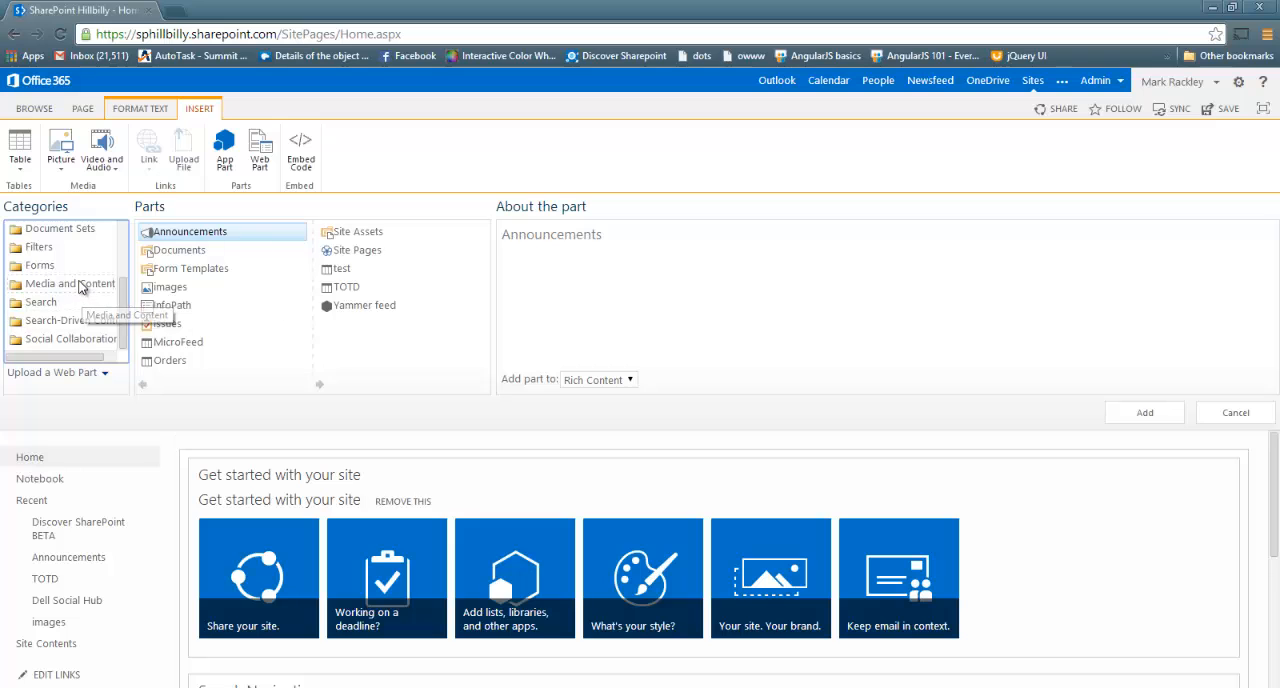
left_click(68, 284)
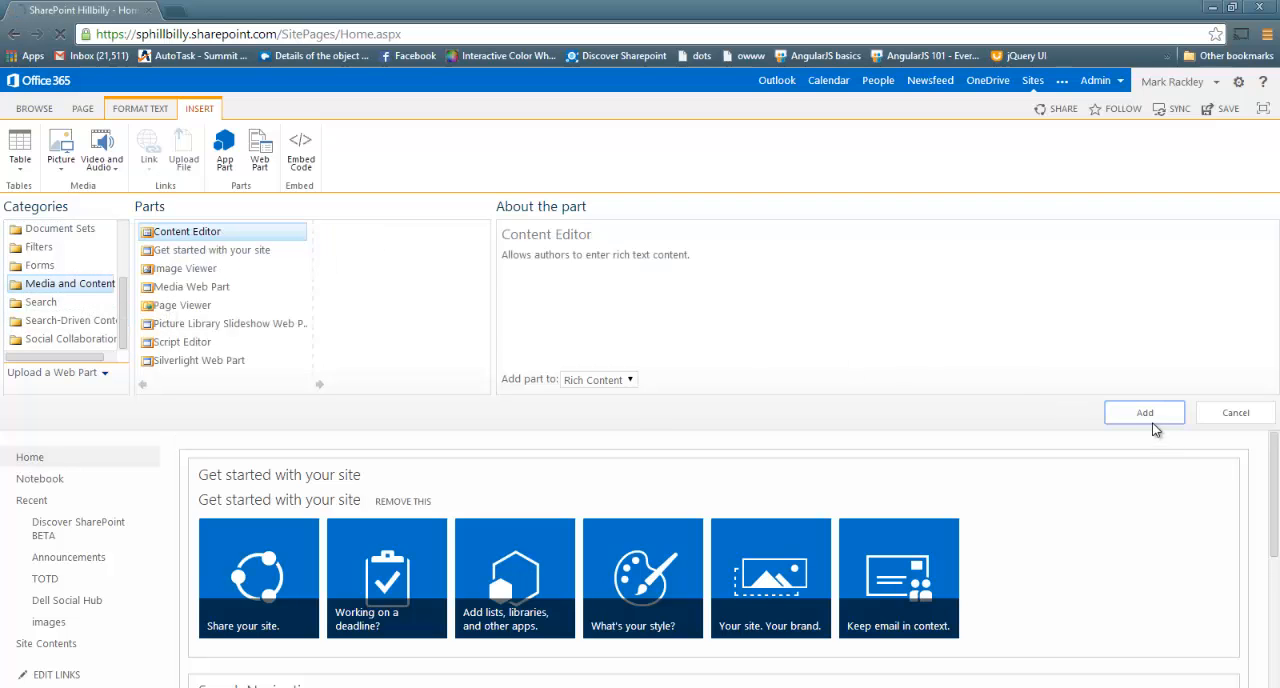
left_click(1144, 412)
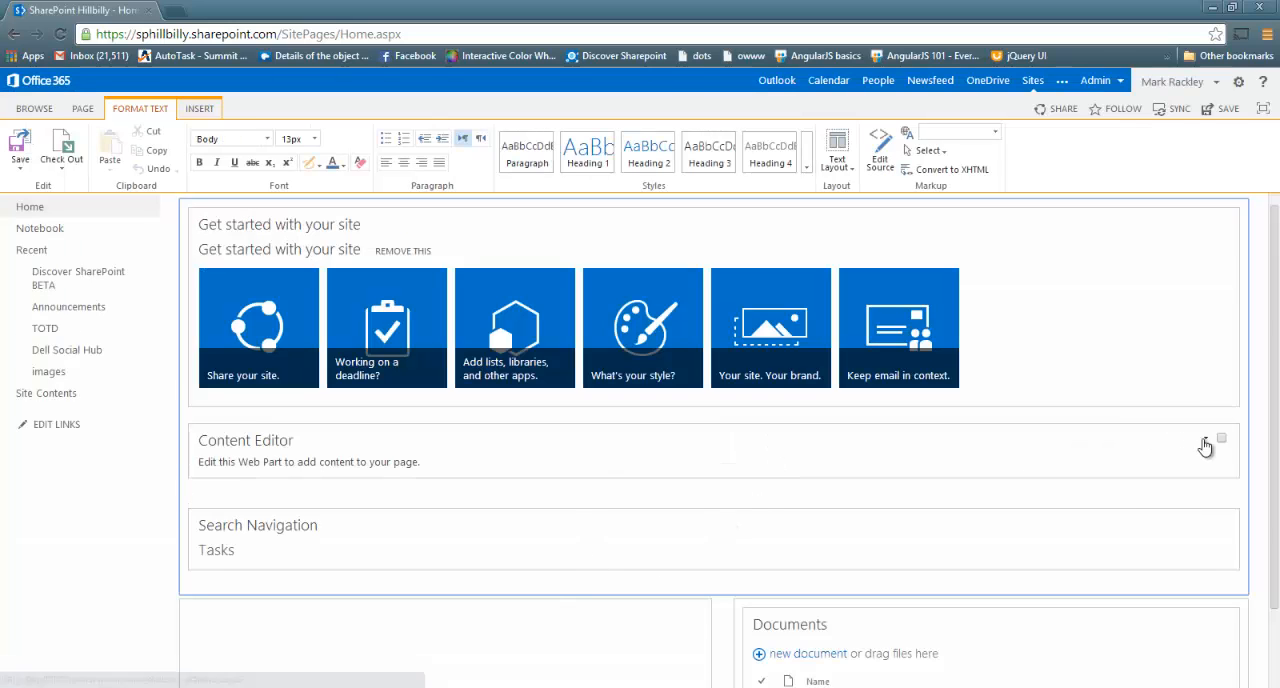
- Set the web part's Content Link to ./SiteAssets/TOTD.js in its settings
left_click(1204, 440)
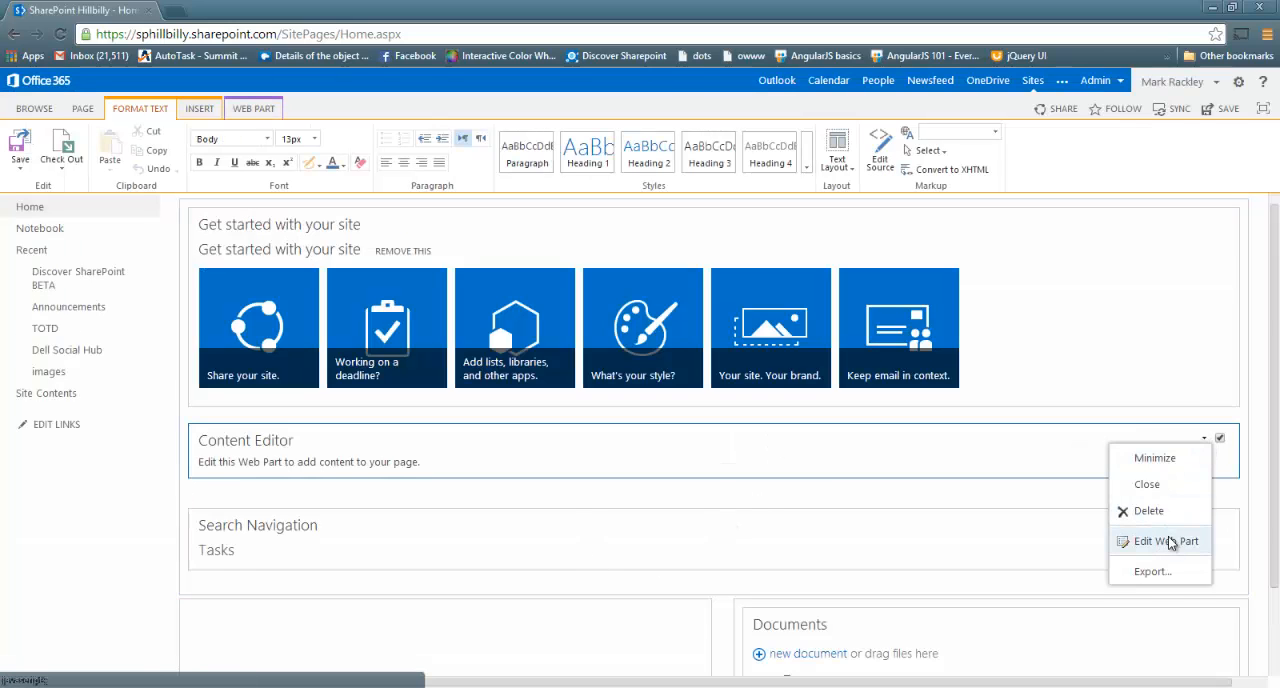
left_click(1164, 540)
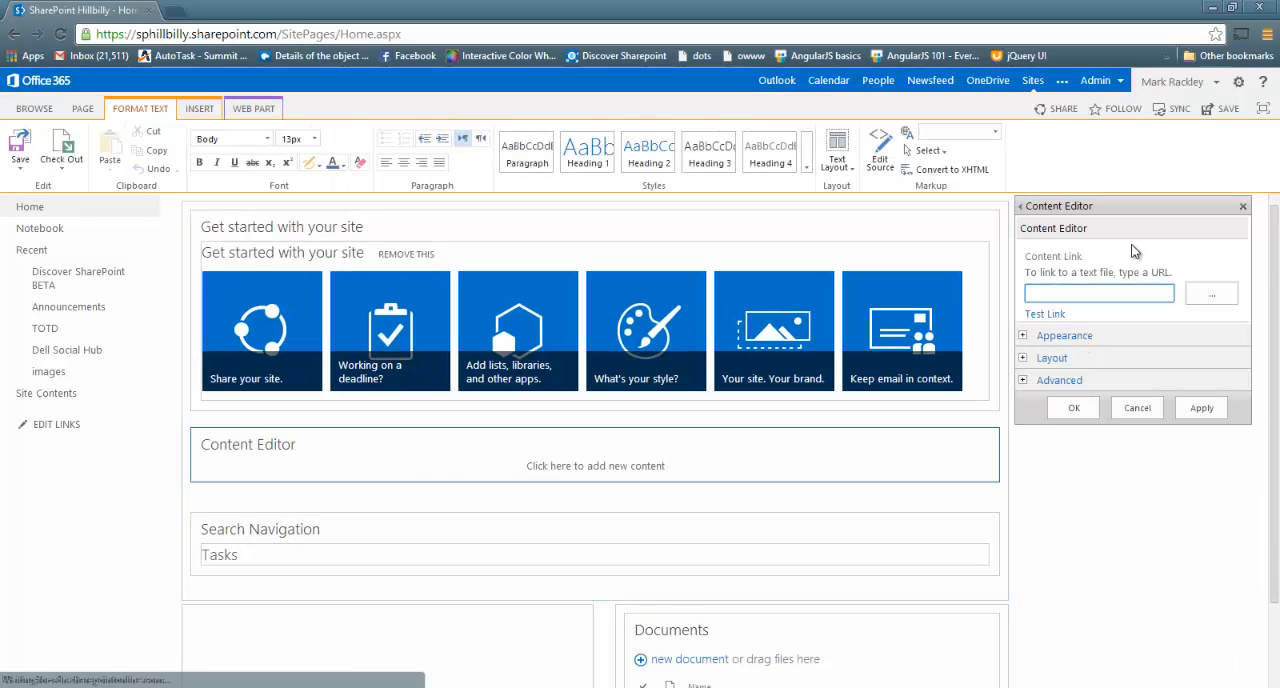
type("./")
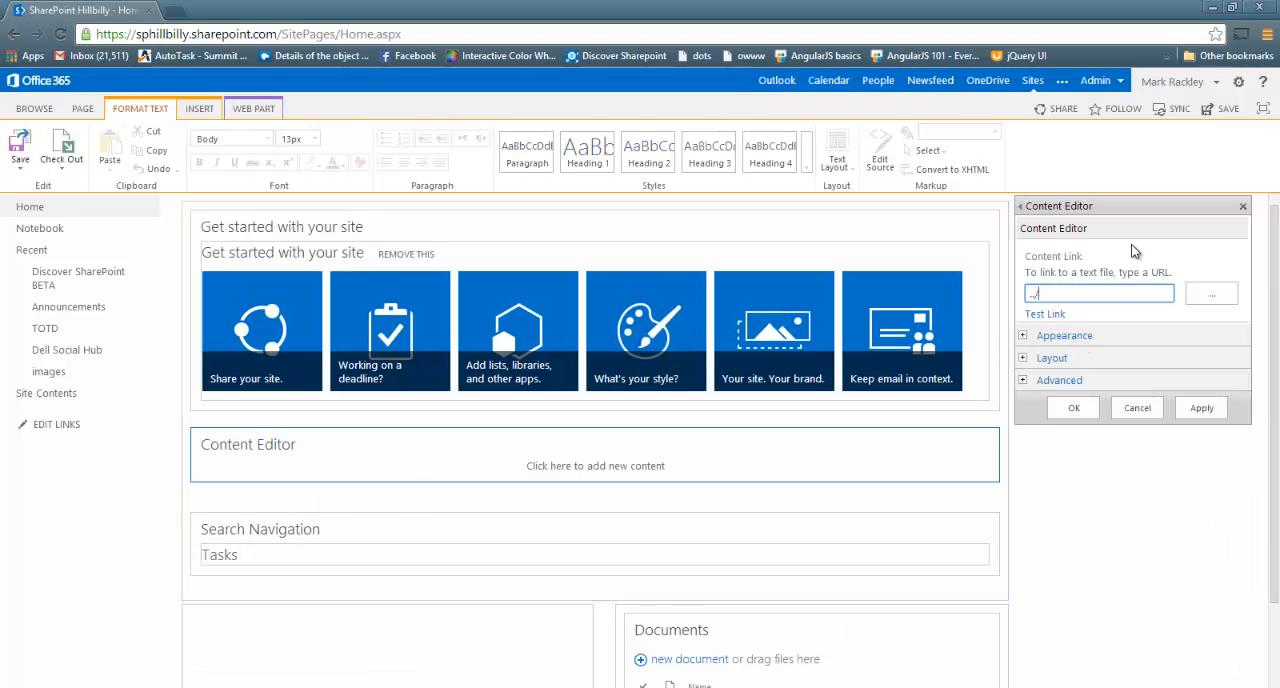
type("SiteAssets/TOTD")
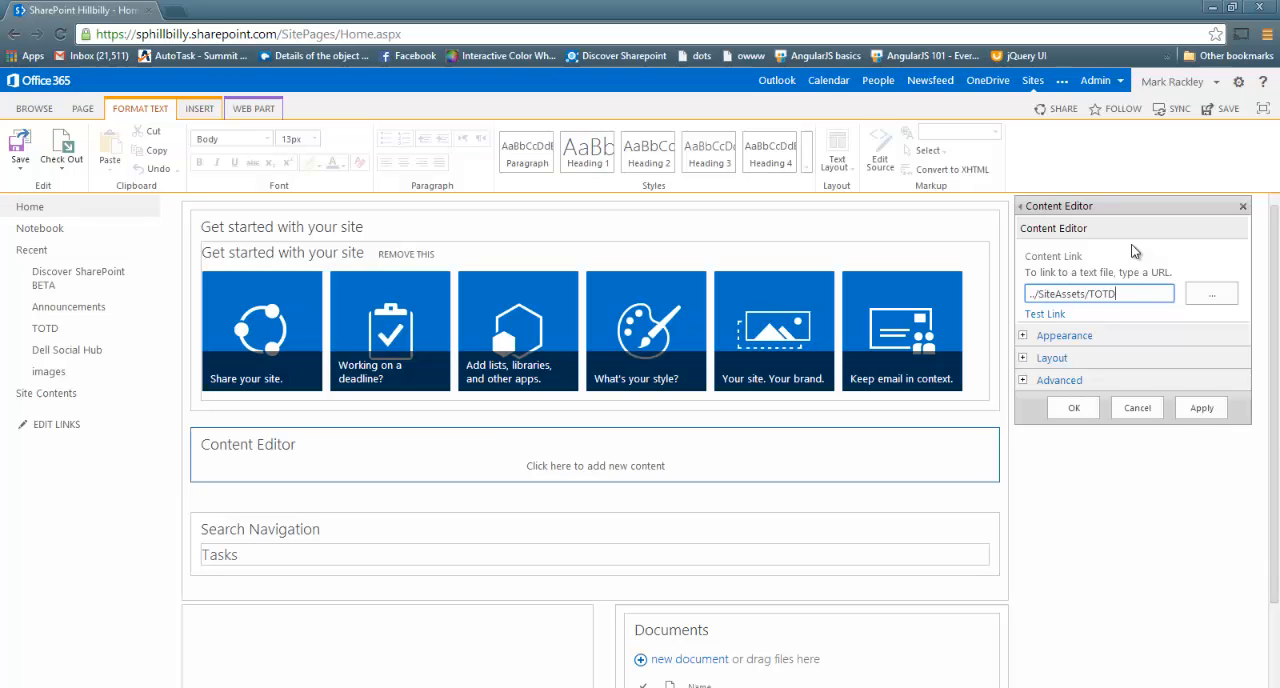
type(".js")
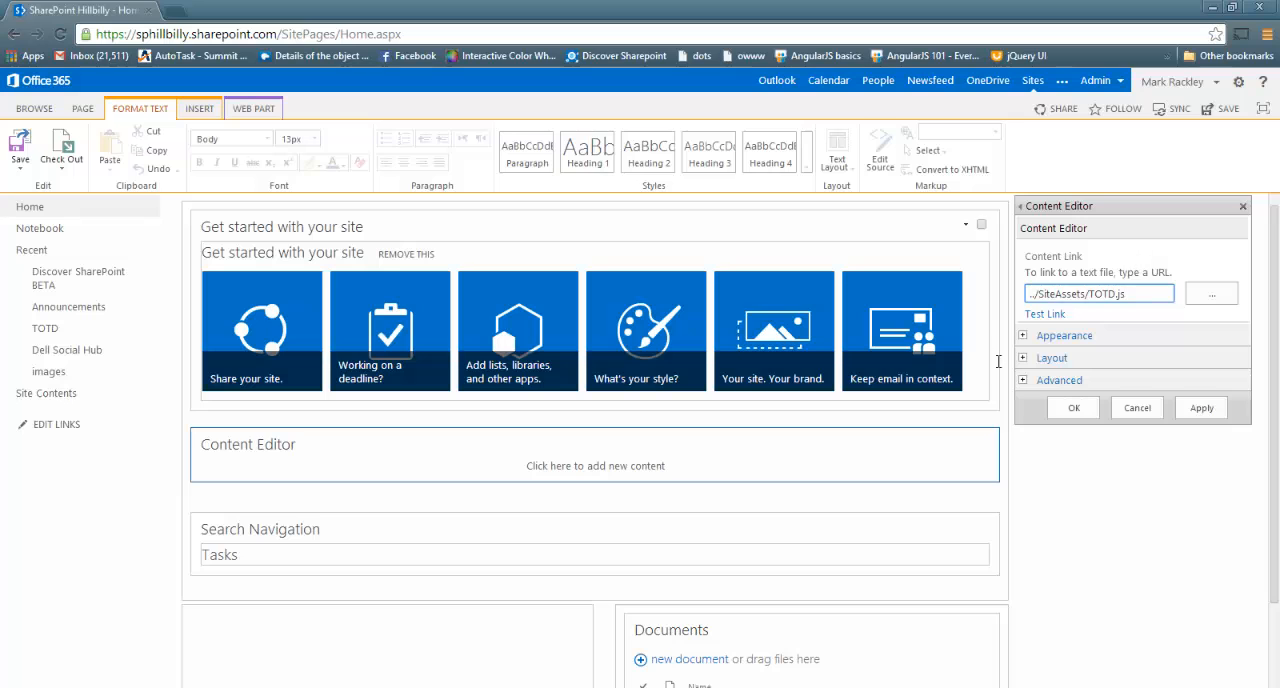
- Set the web part's Appearance title to 'Tip of the Day'
left_click(1064, 336)
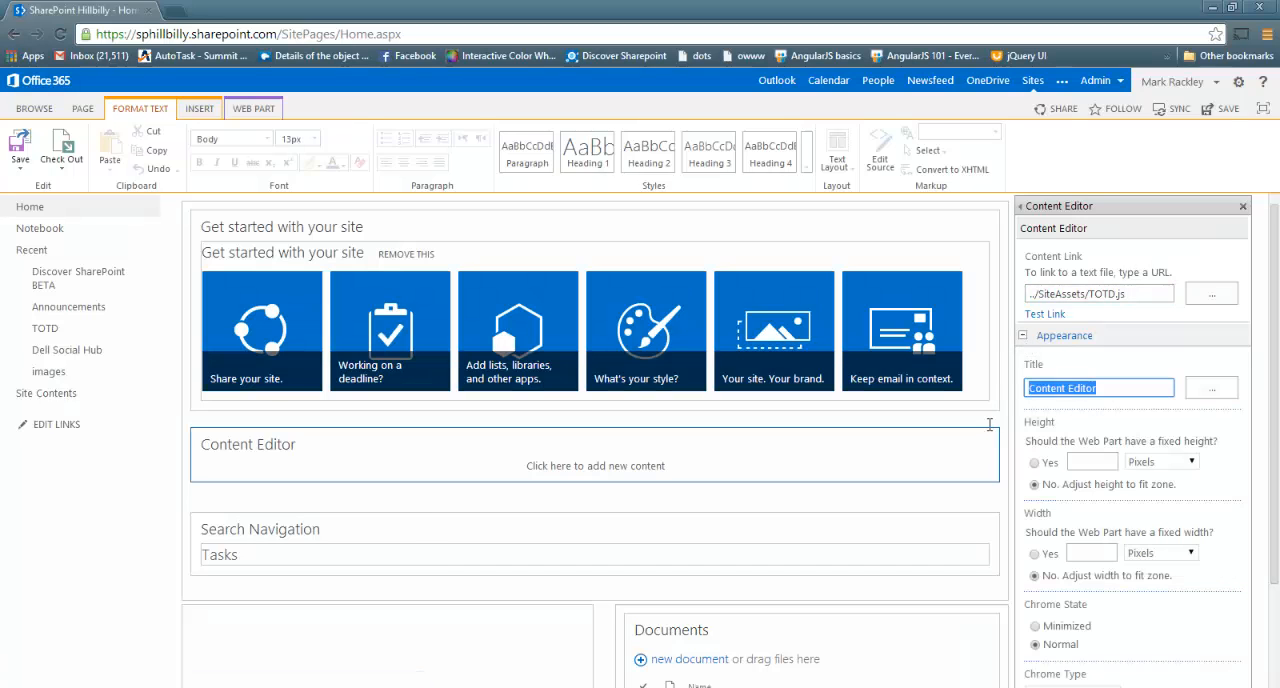
type("Ti")
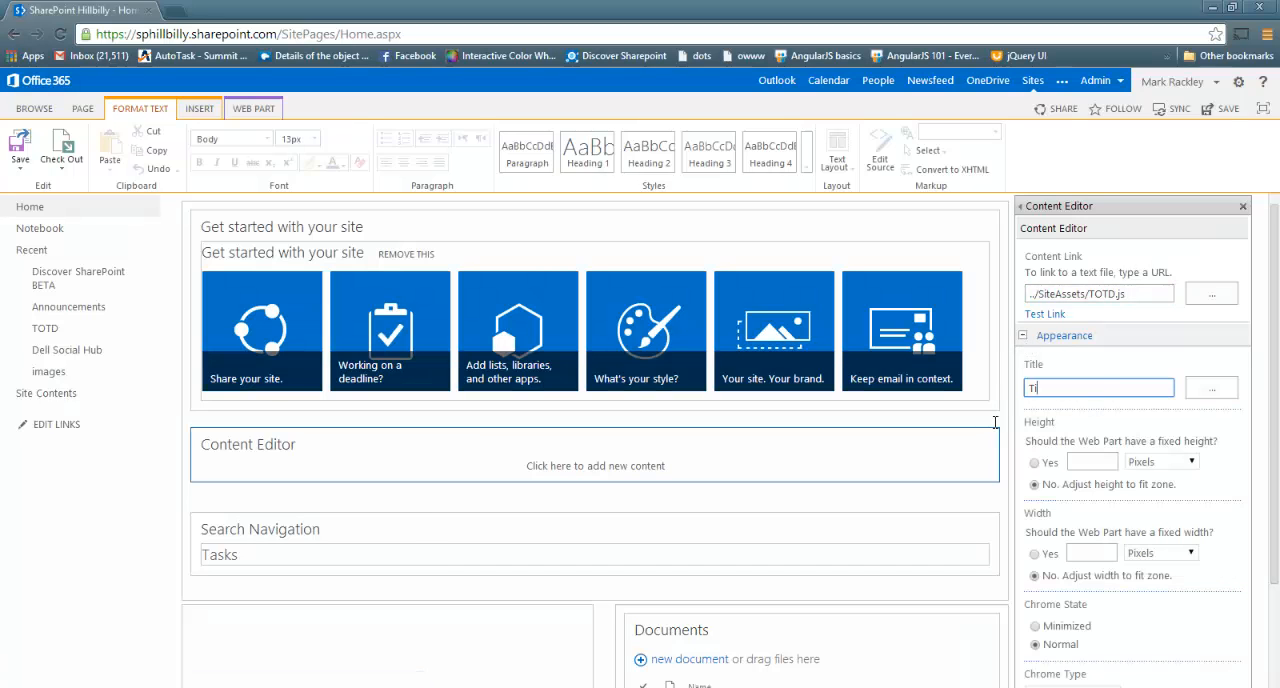
type("Tip of the Day")
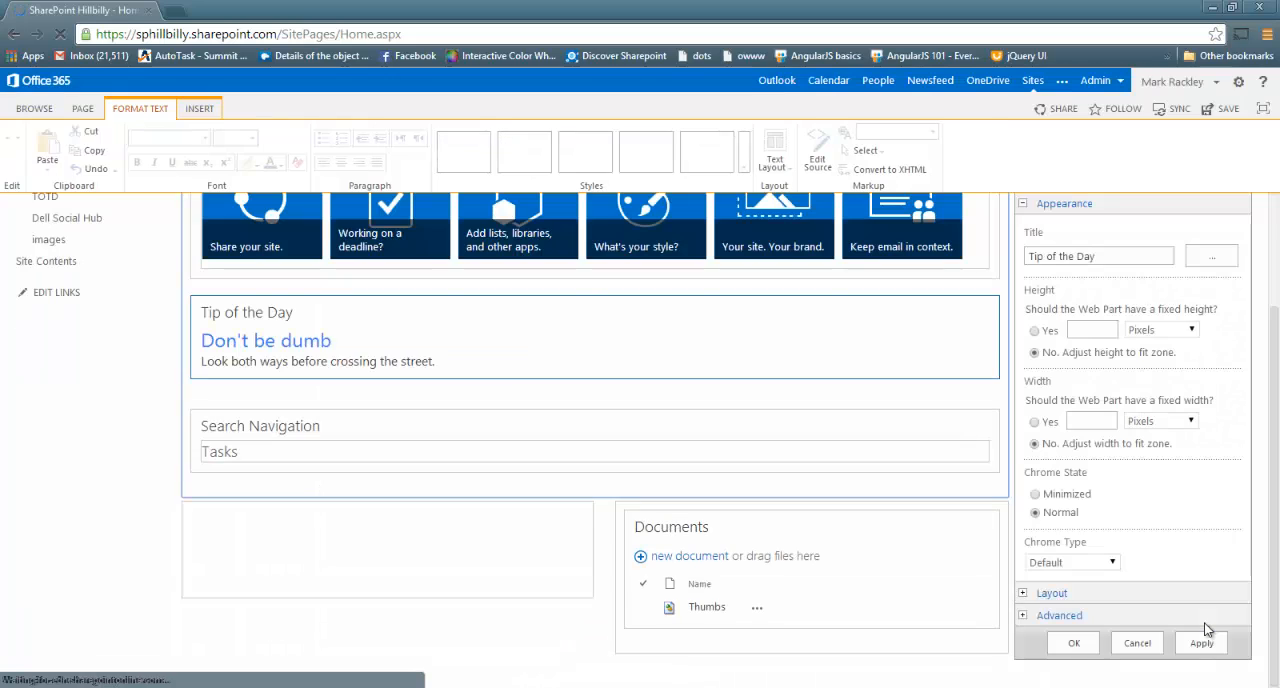
- Apply the web part settings and save the home page with its Tip of the Day section
left_click(1200, 642)
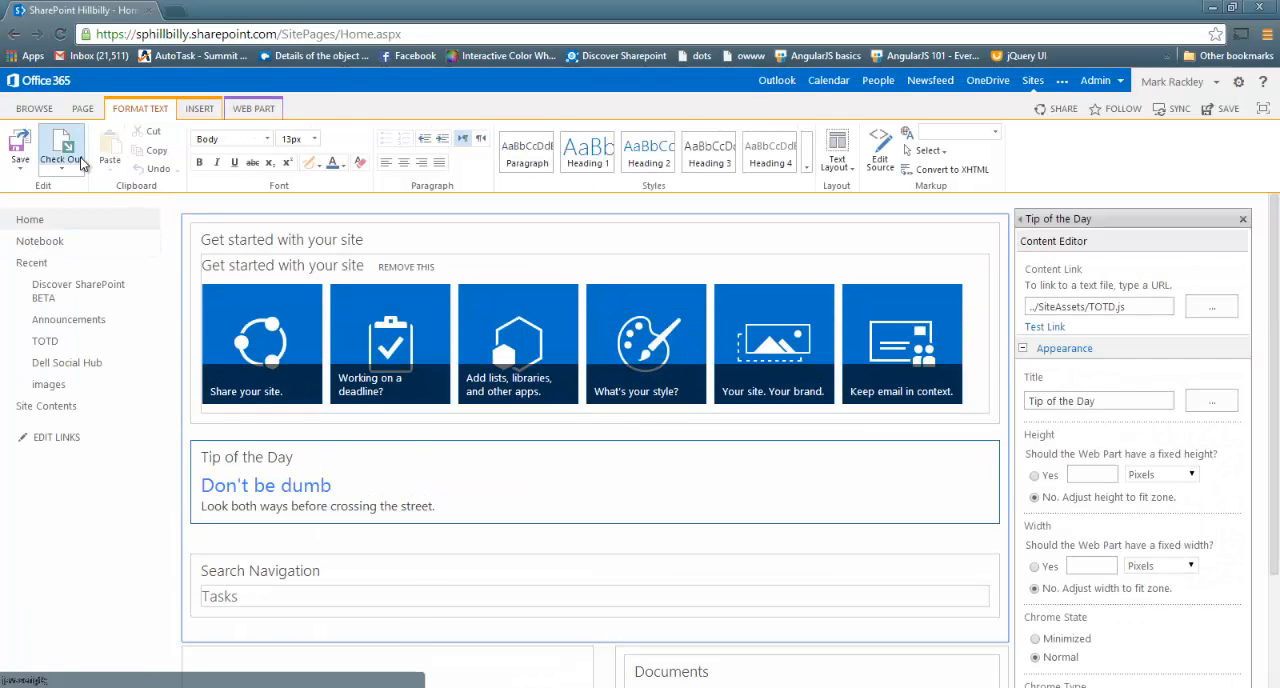
left_click(20, 150)
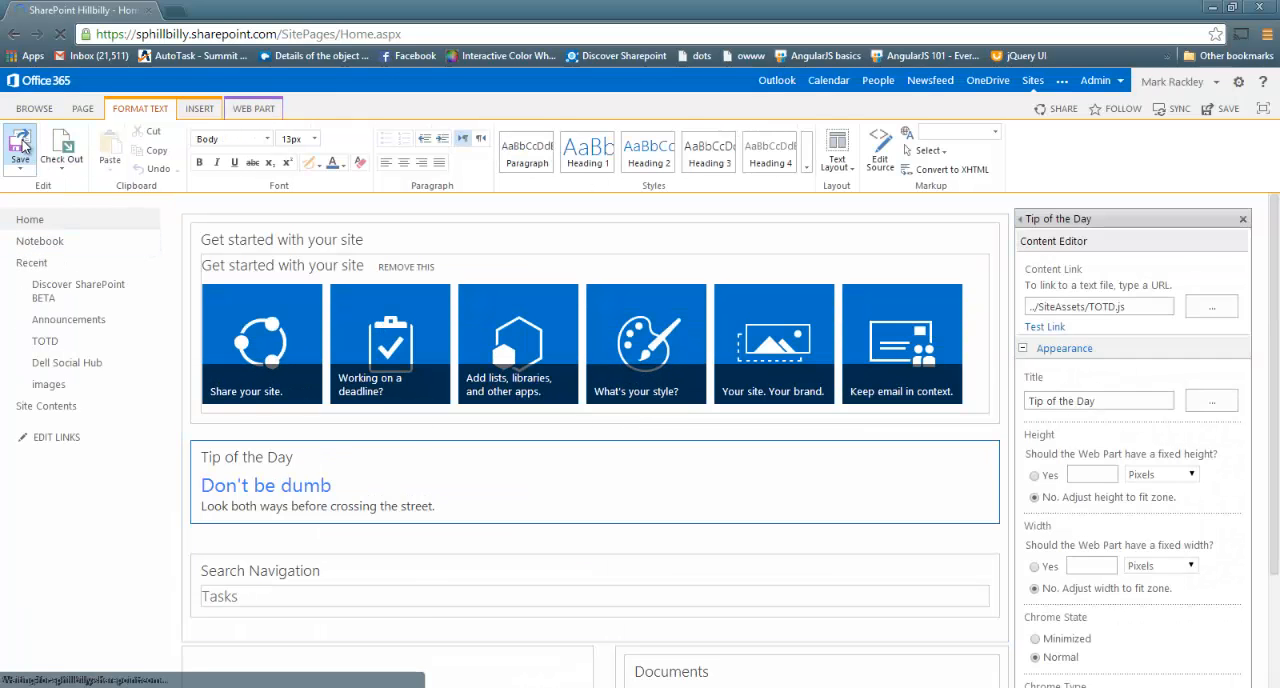
left_click(20, 148)
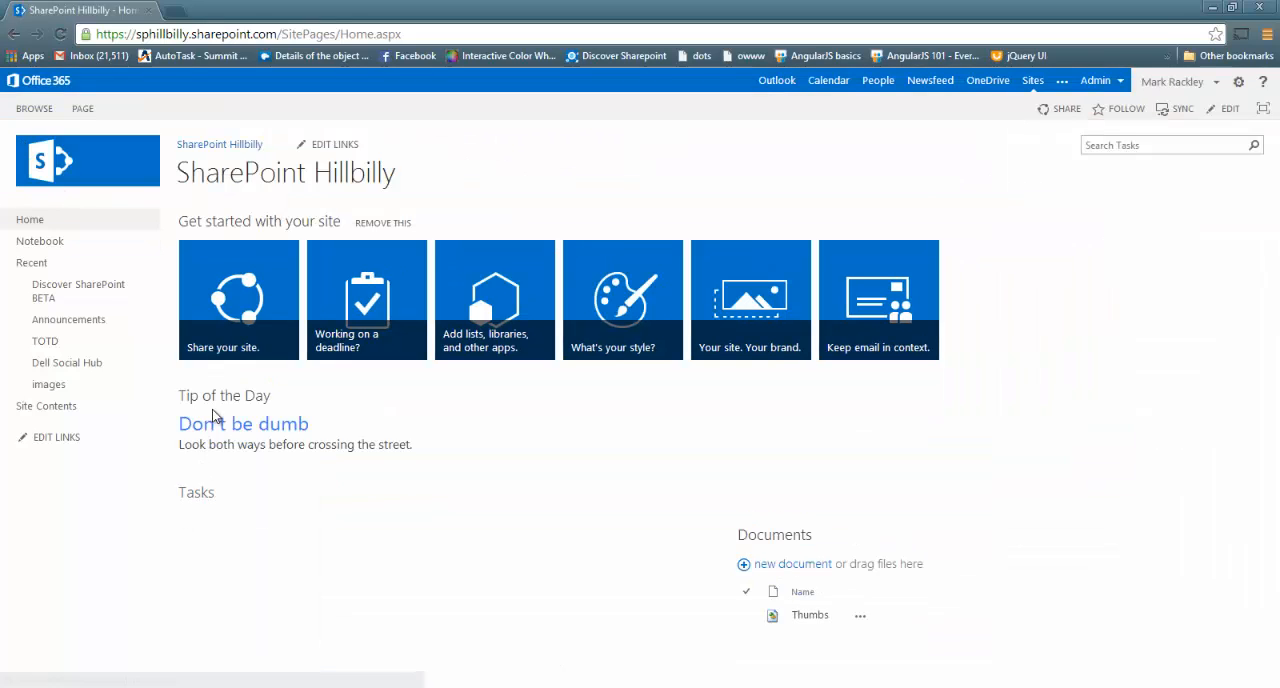
mouse_move(388, 436)
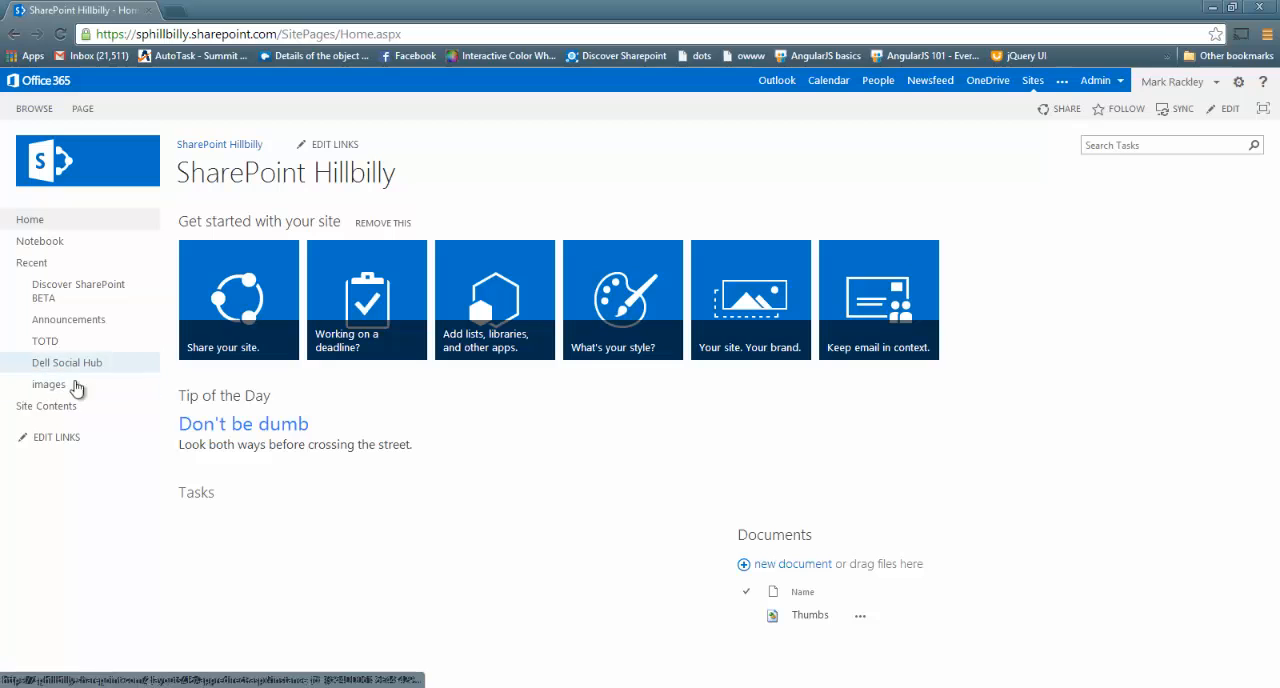
- Go to the TOTD list from the Quick Launch navigation
left_click(44, 340)
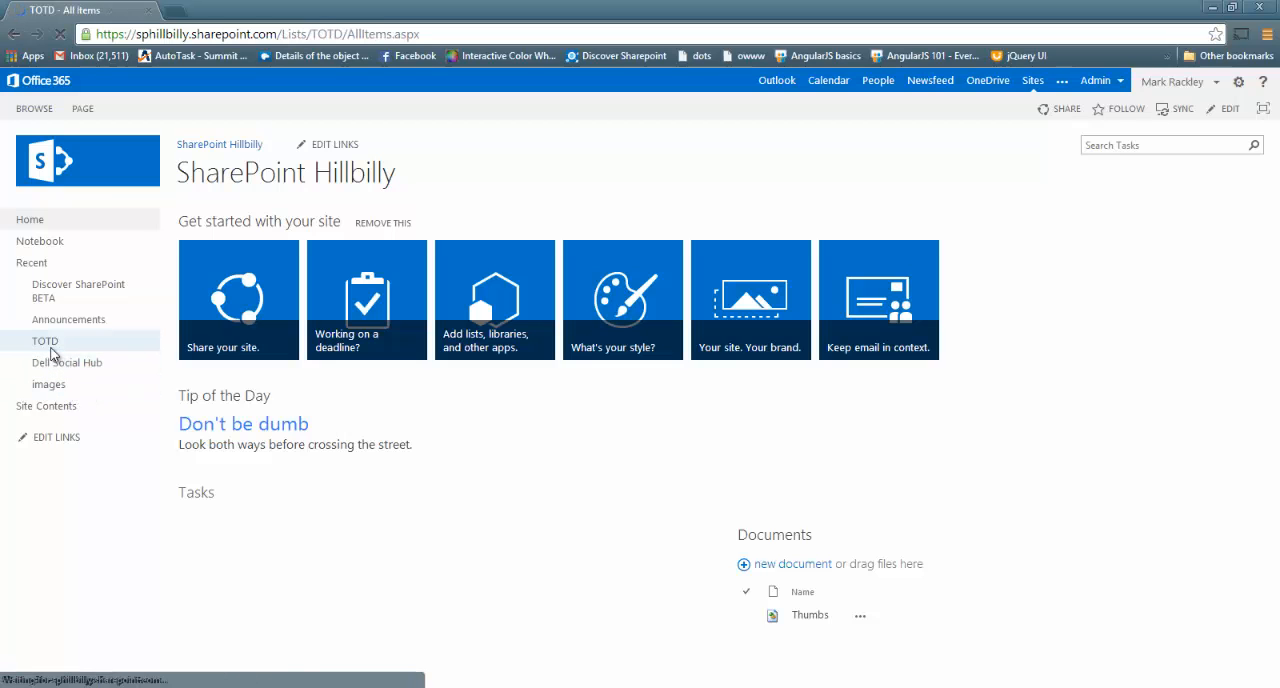
left_click(44, 340)
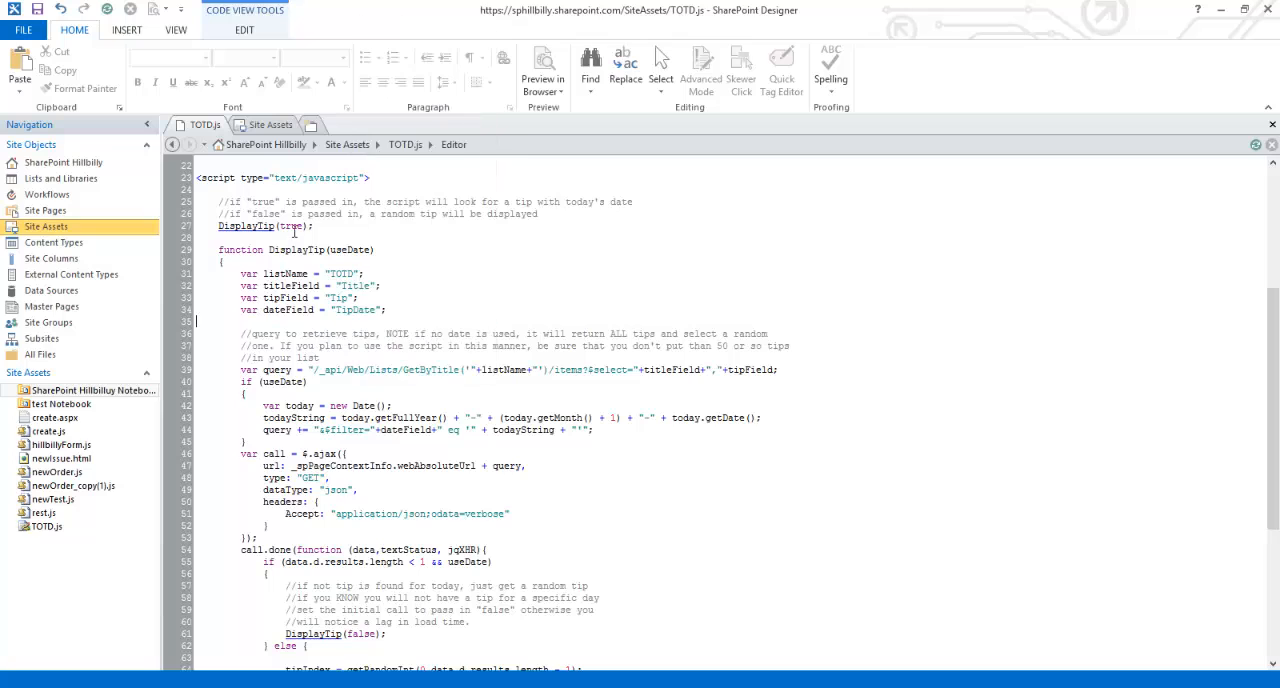
- Change DisplayTip(true) to DisplayTip(false) in TOTD.js so a random tip shows
double_click(292, 226)
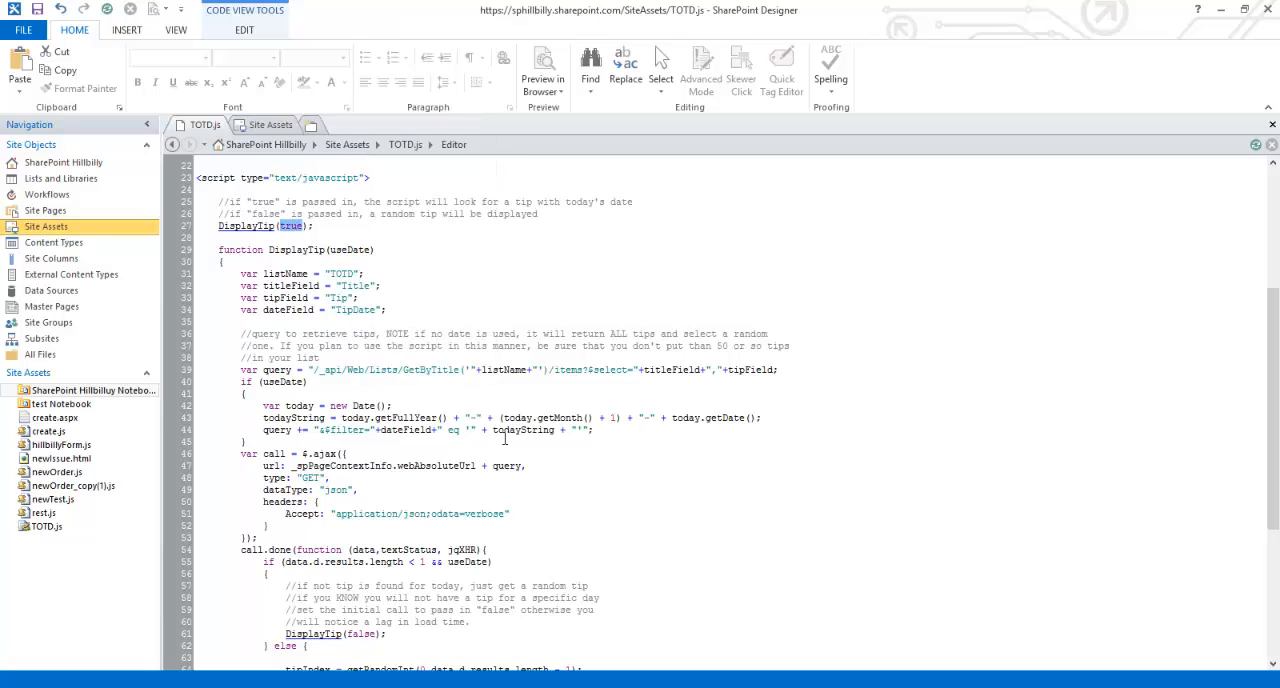
type("false")
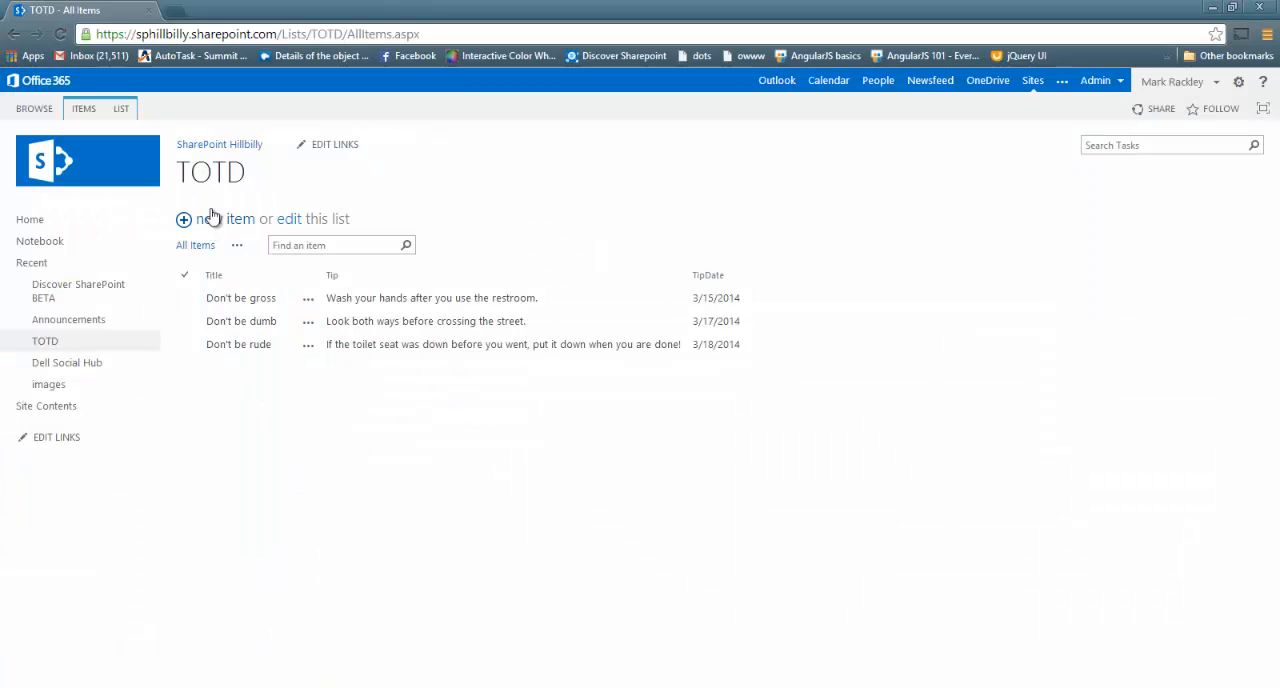
- Return to the SharePoint Hillbilly home page via the breadcrumb link
left_click(220, 144)
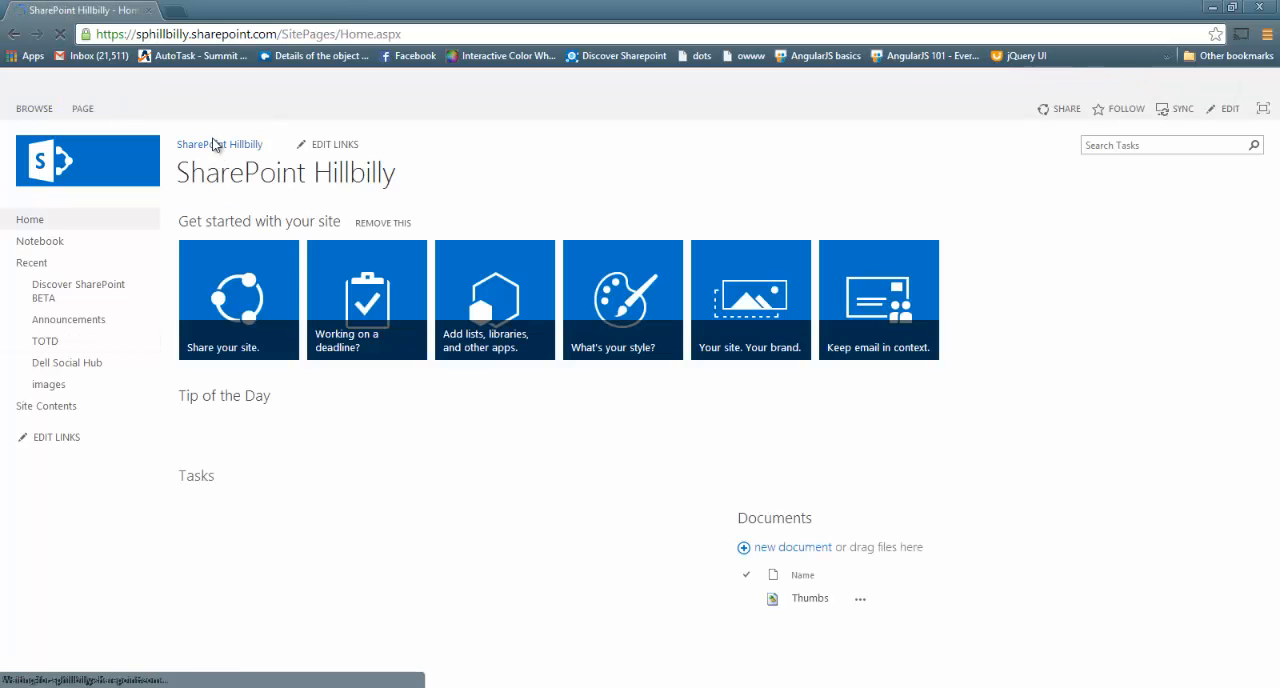